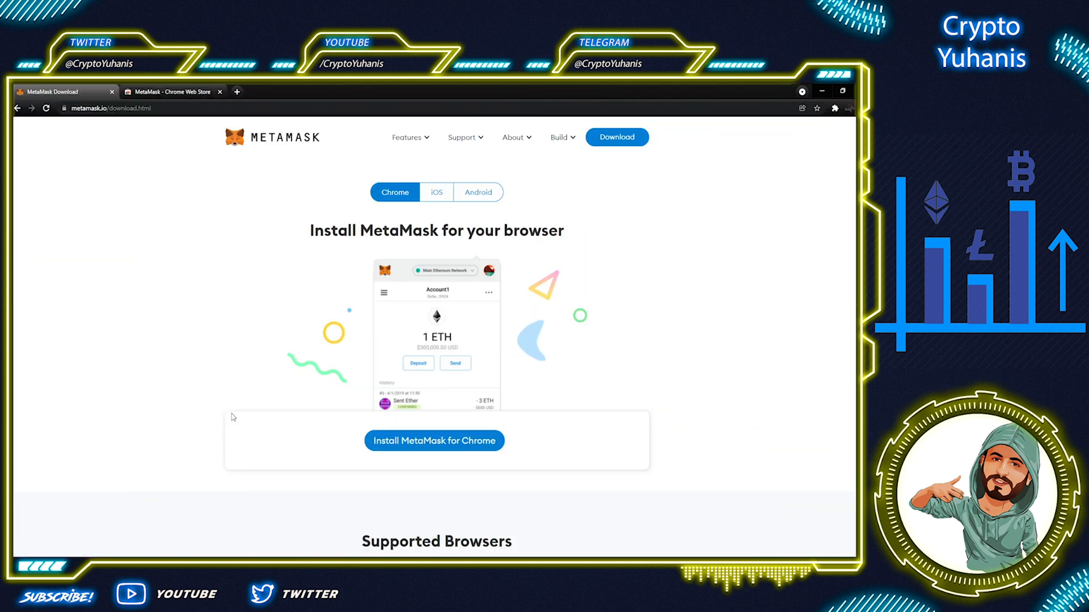
- Go to the MetaMask homepage and browse its sections to the bottom and back to the top
click(272, 137)
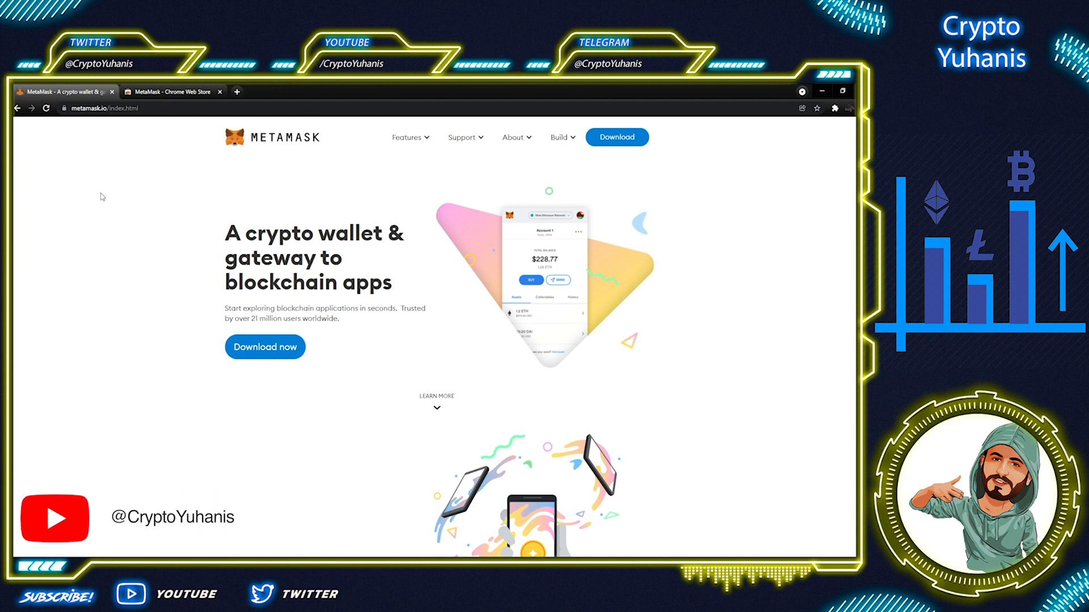
scroll(down, 3)
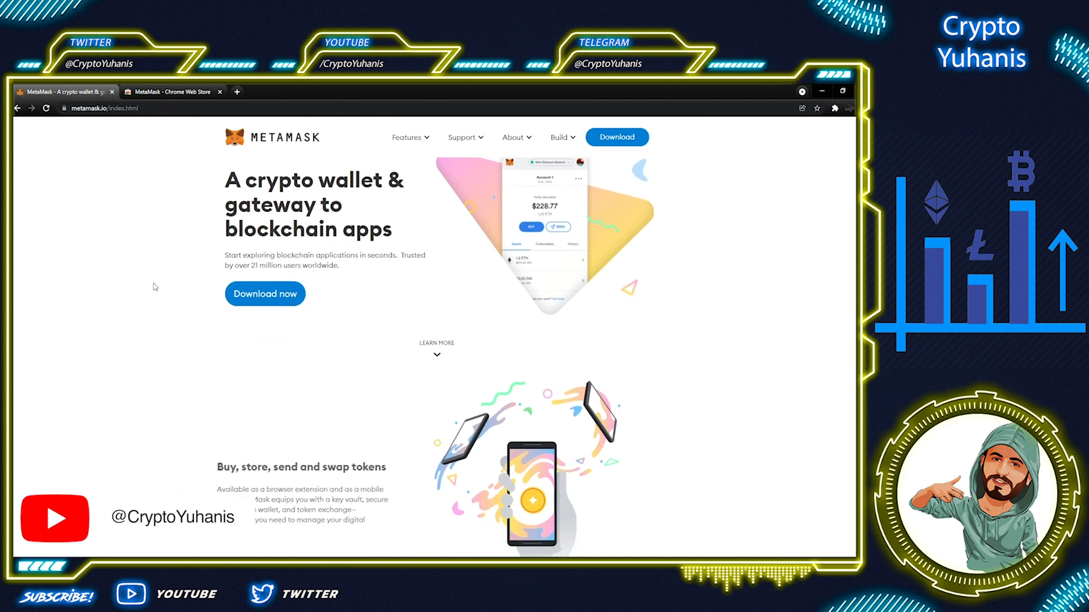
scroll(down, 3)
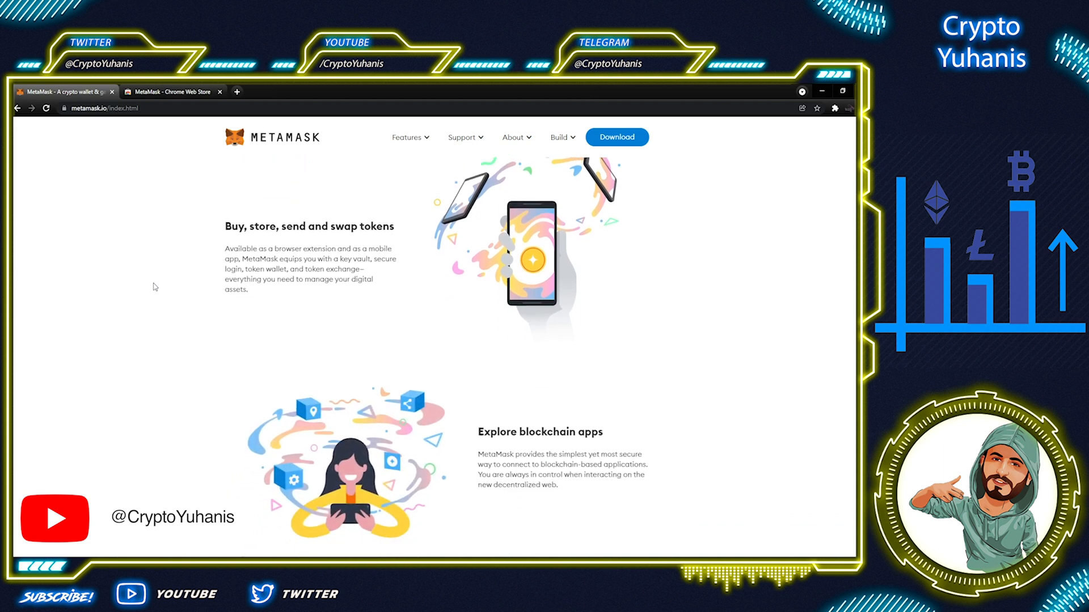
scroll(down, 3)
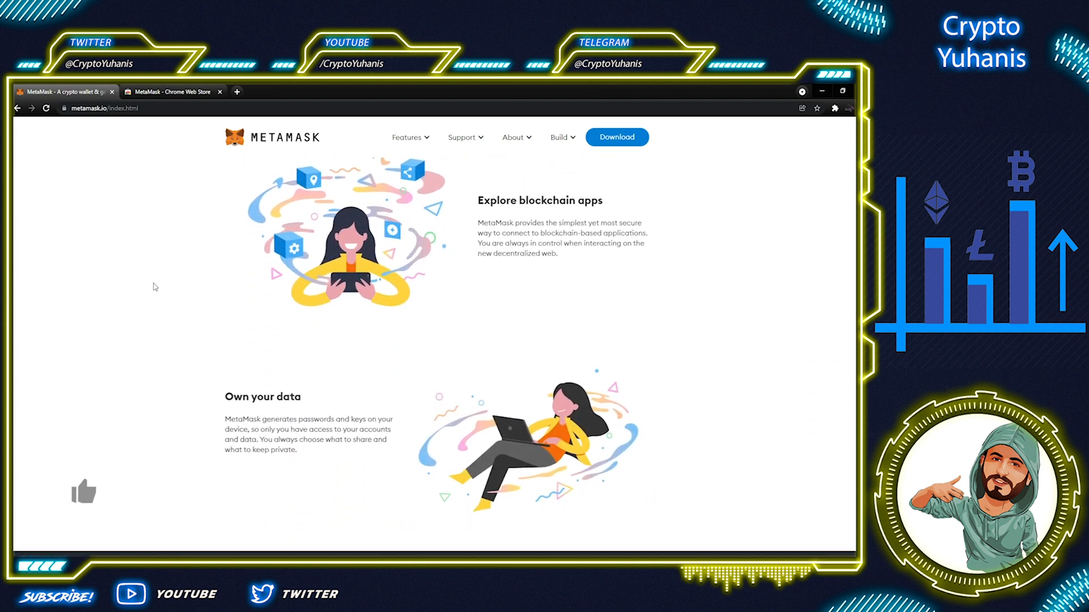
scroll(down, 3)
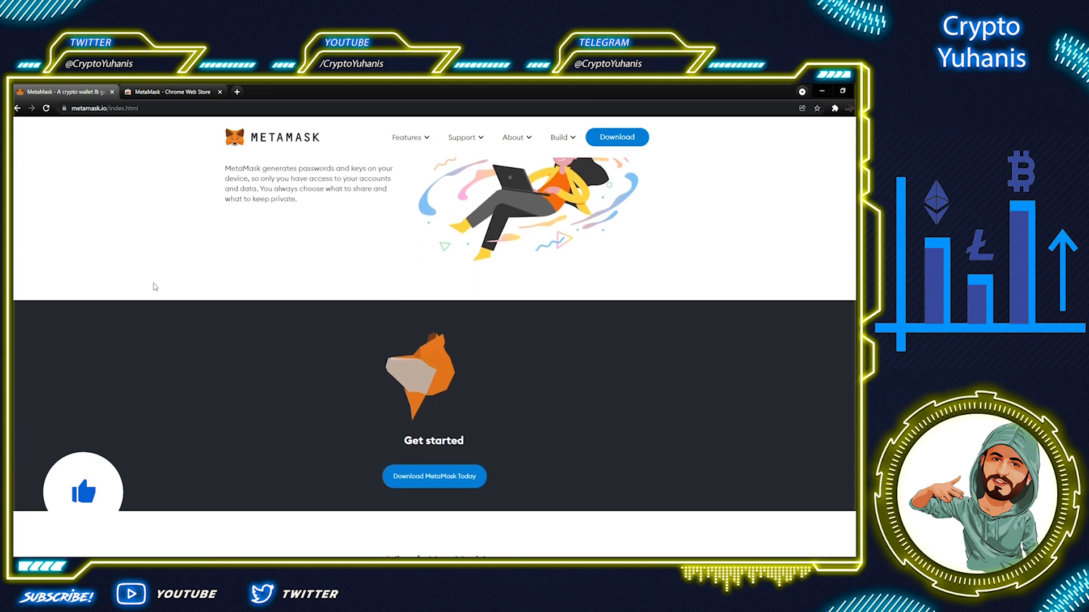
scroll(down, 3)
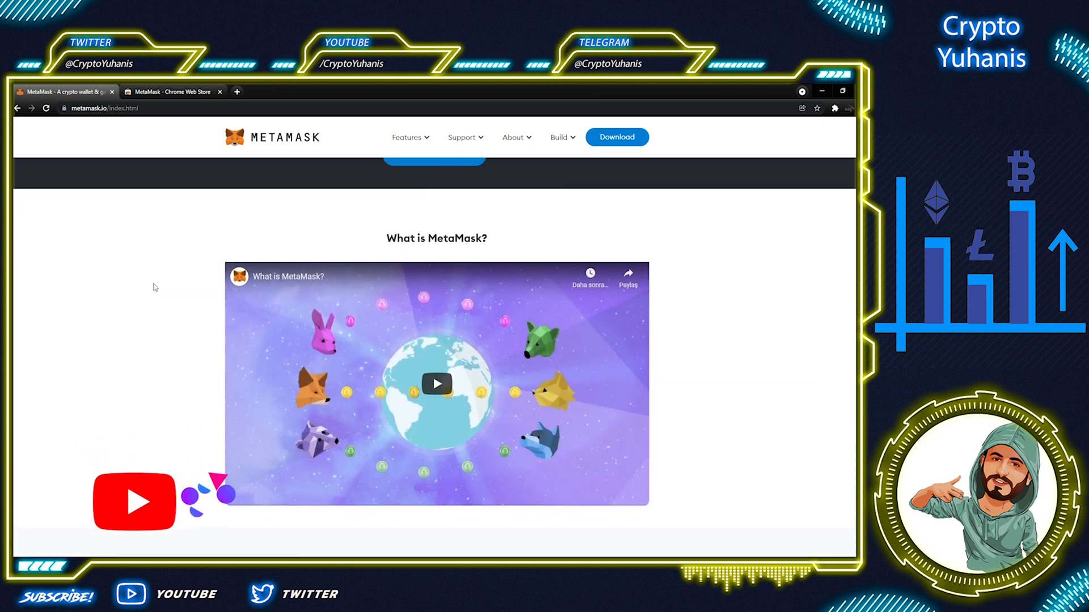
scroll(down, 3)
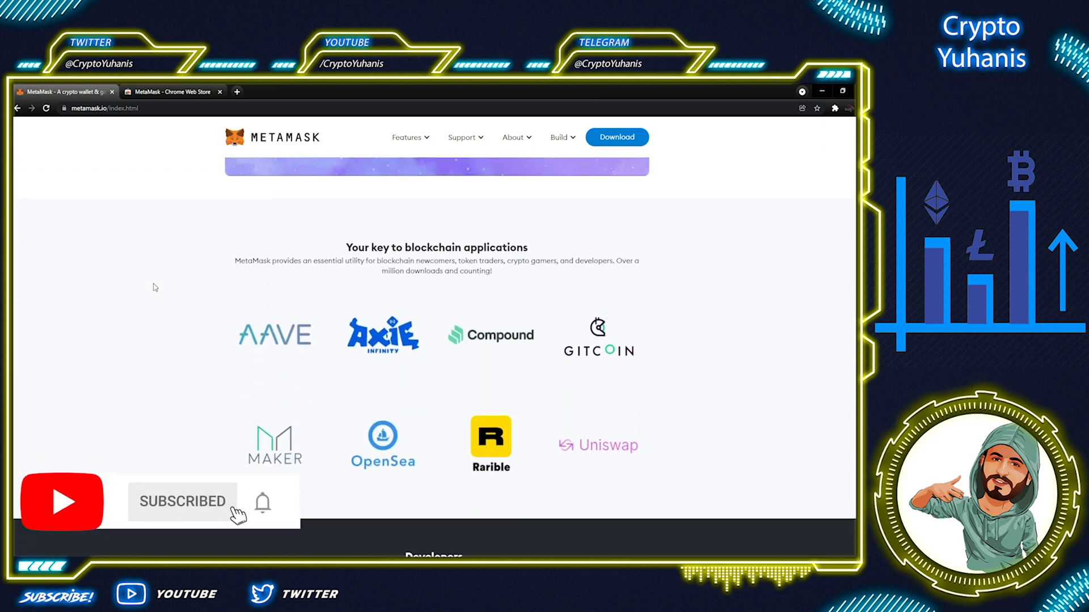
scroll(down, 3)
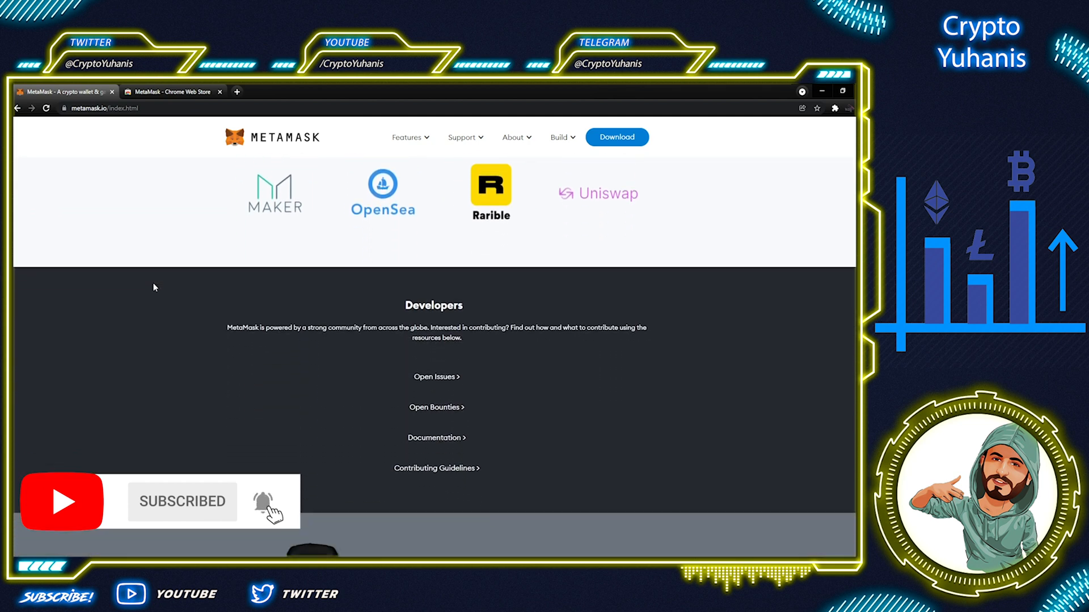
scroll(down, 3)
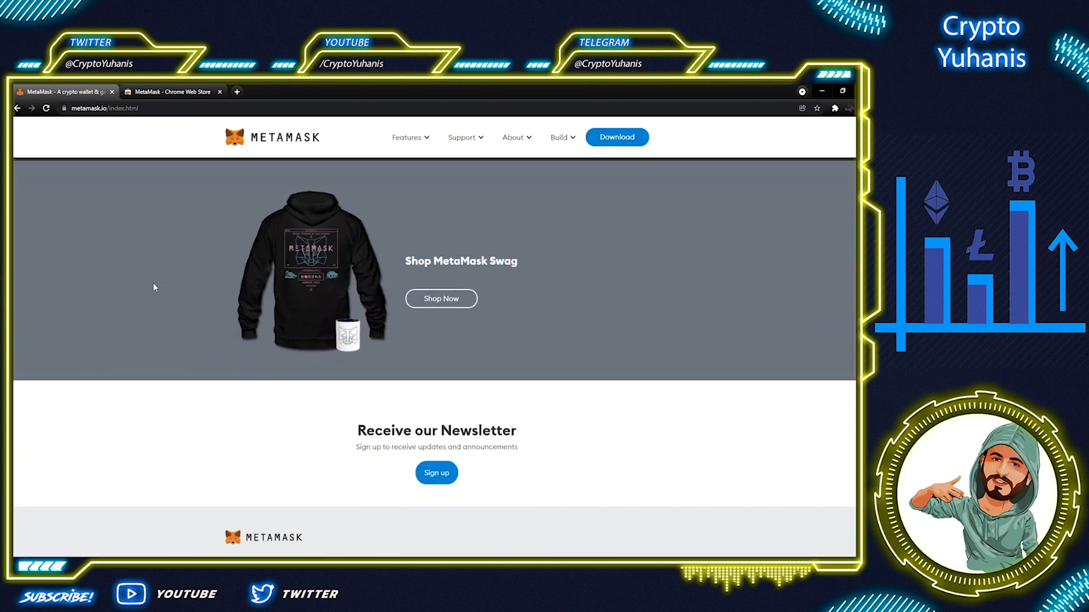
scroll(up, 3)
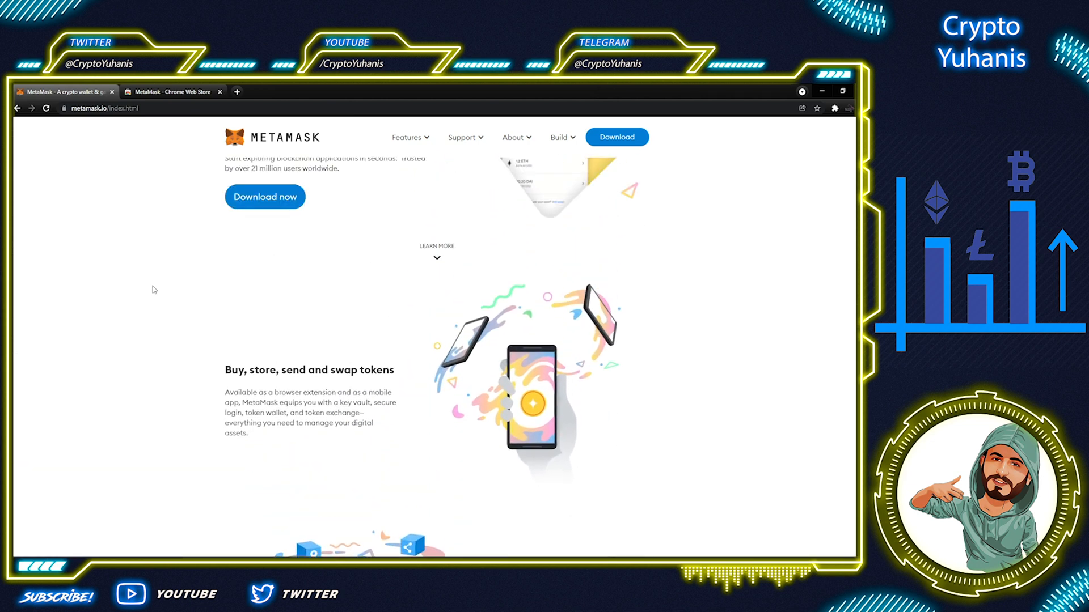
scroll(up, 3)
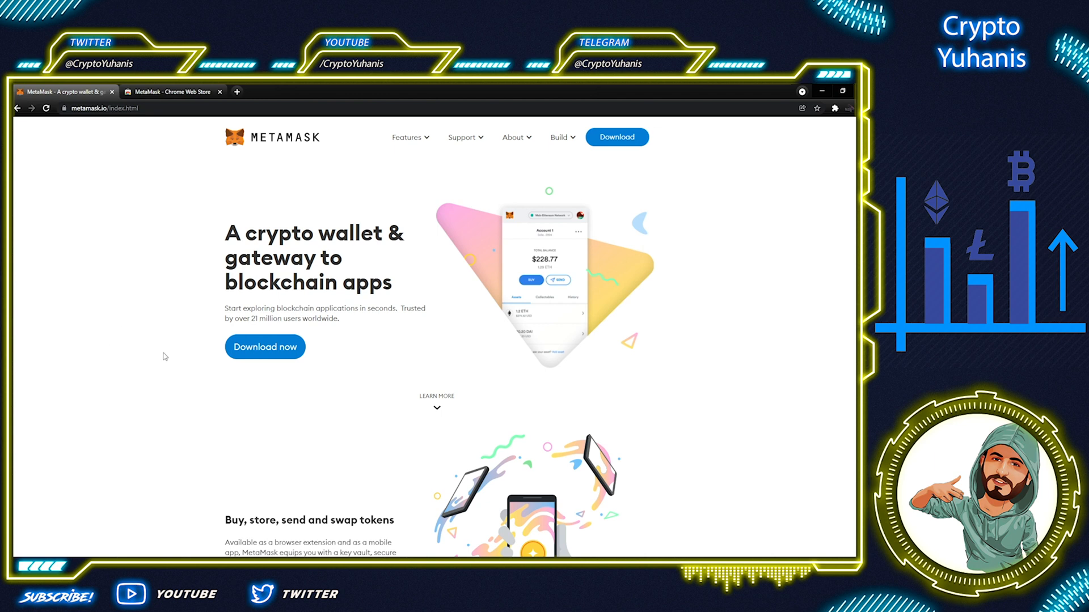
mouse_move(255, 355)
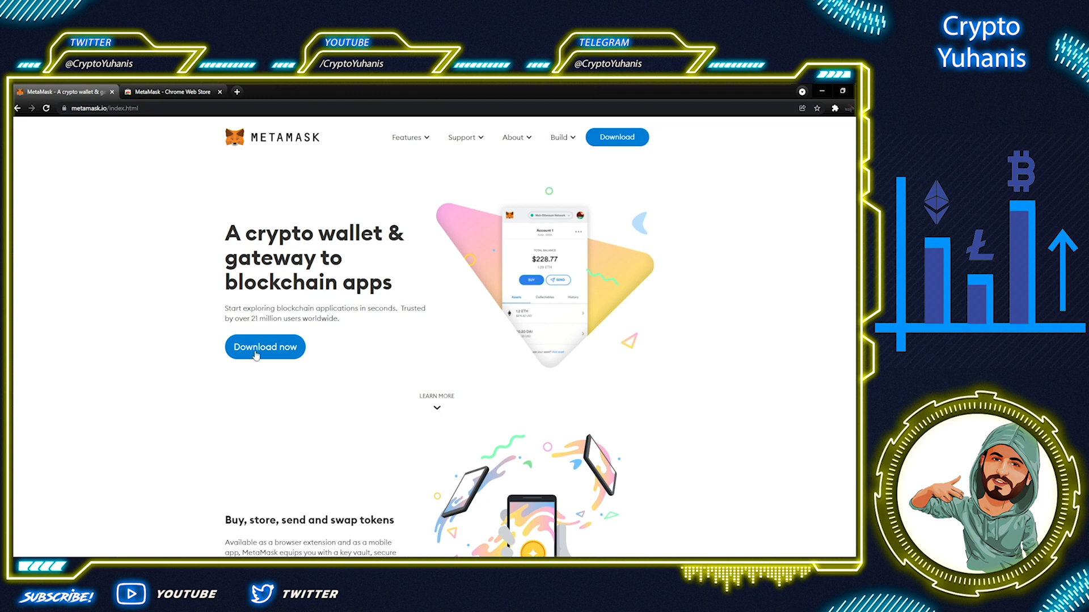
mouse_move(531, 243)
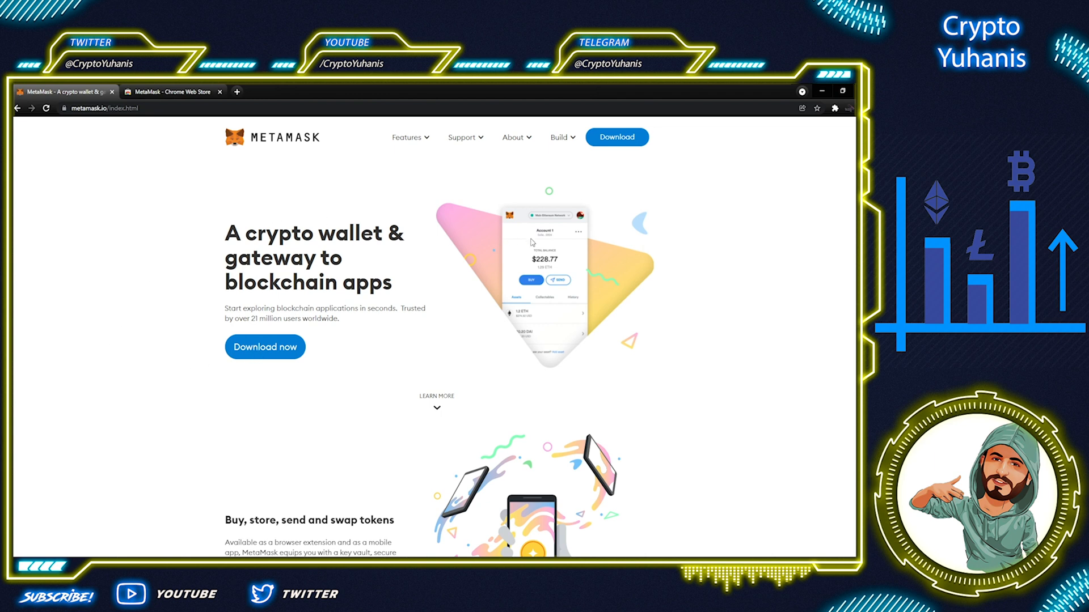
mouse_move(258, 406)
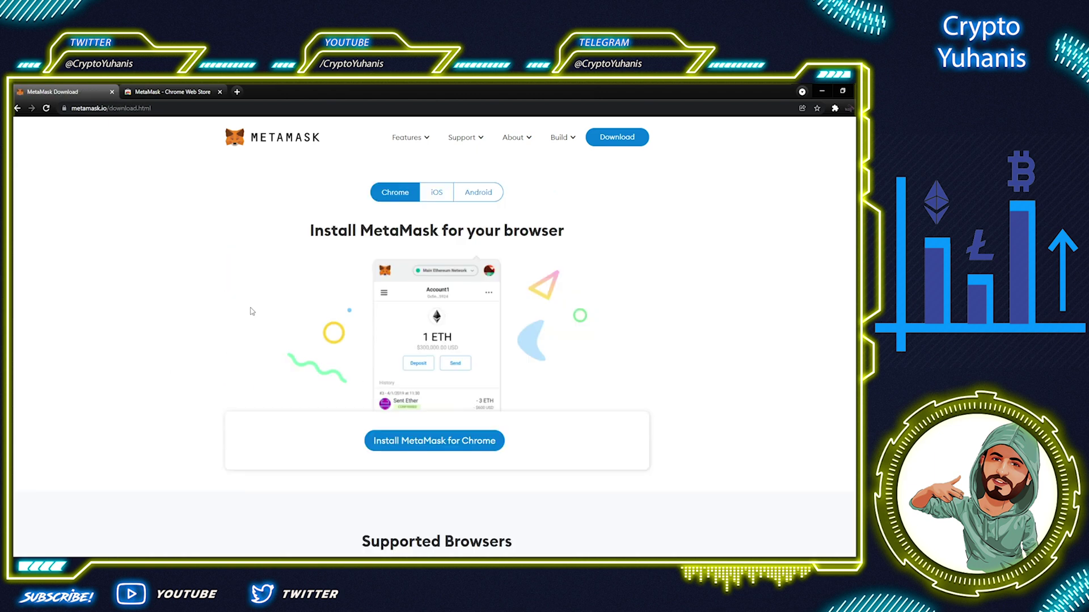
- Reach the MetaMask download page offering the Chrome browser extension install
scroll(down, 3)
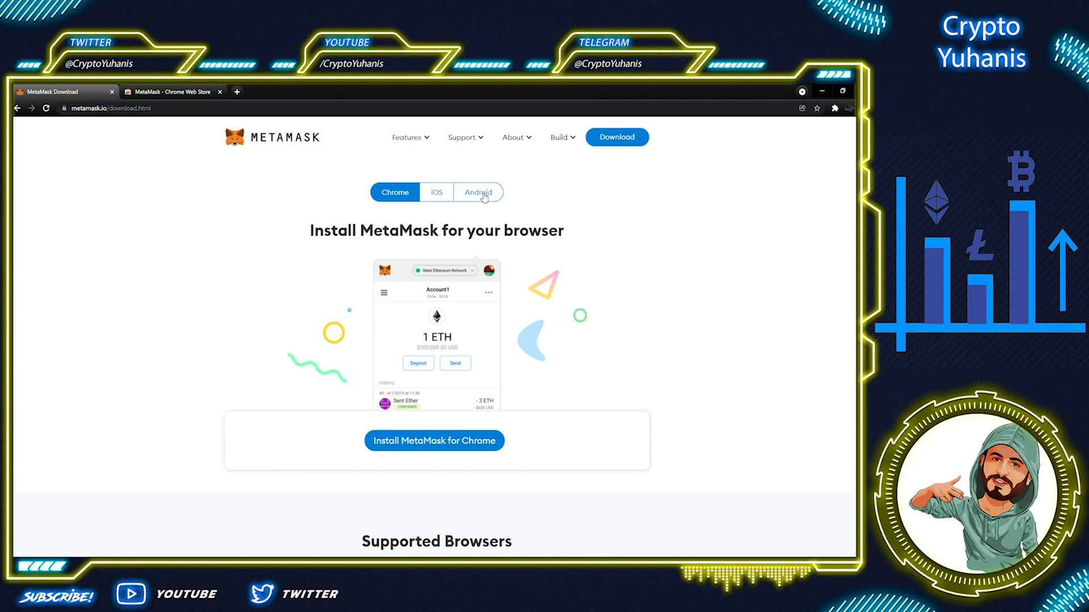
mouse_move(435, 327)
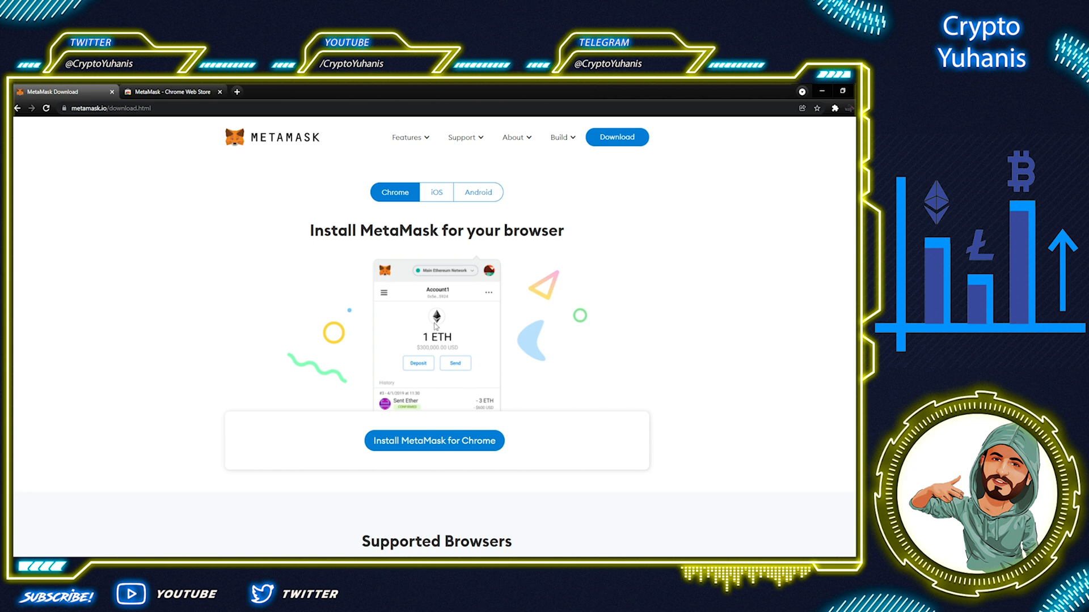
mouse_move(193, 132)
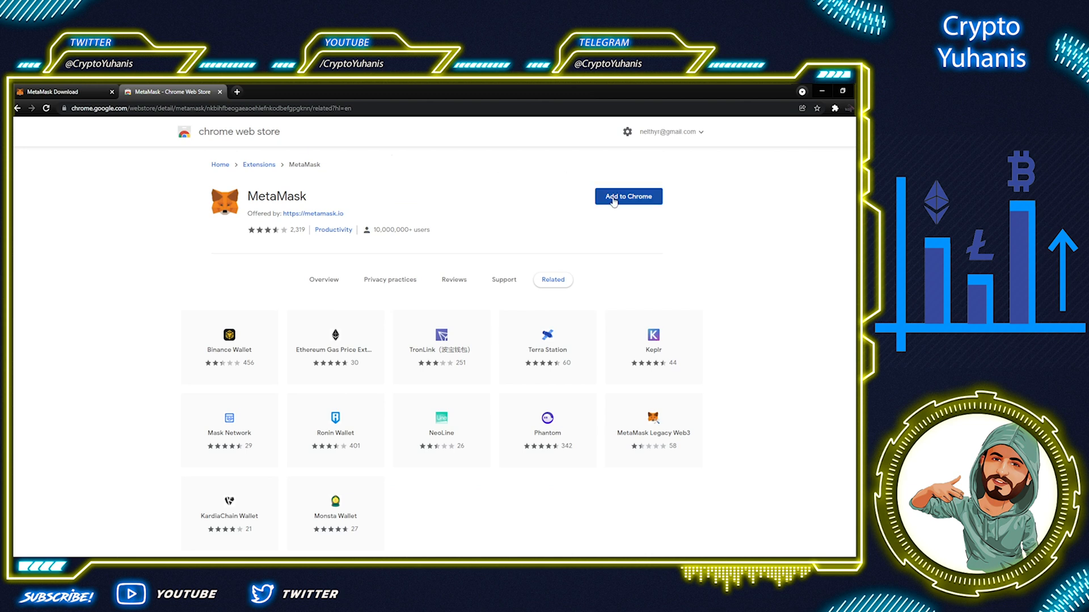
- Add the MetaMask extension to Chrome from its Web Store listing
click(627, 196)
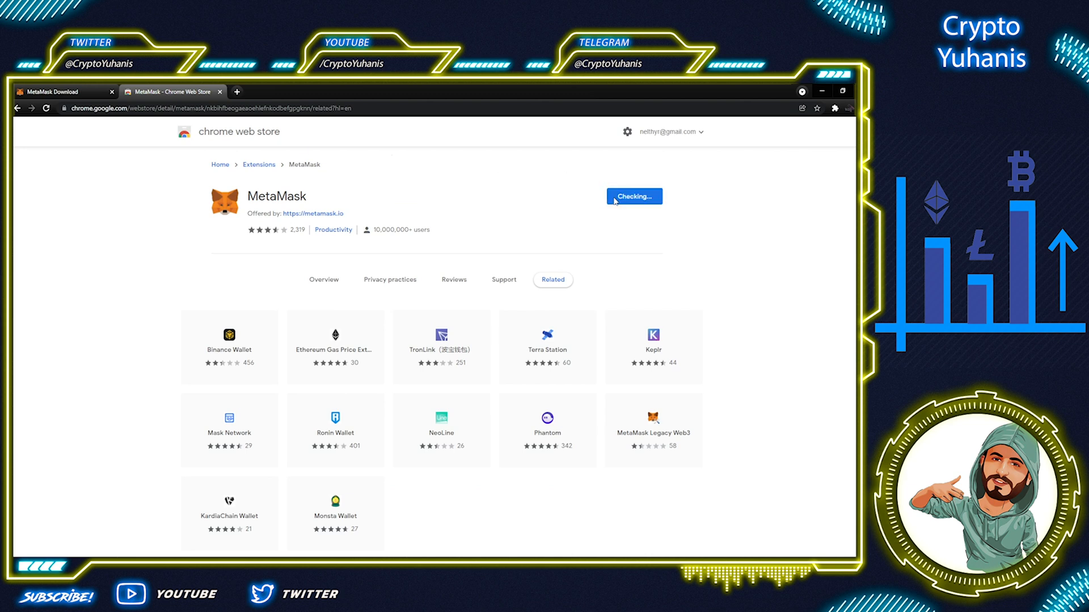
mouse_move(463, 213)
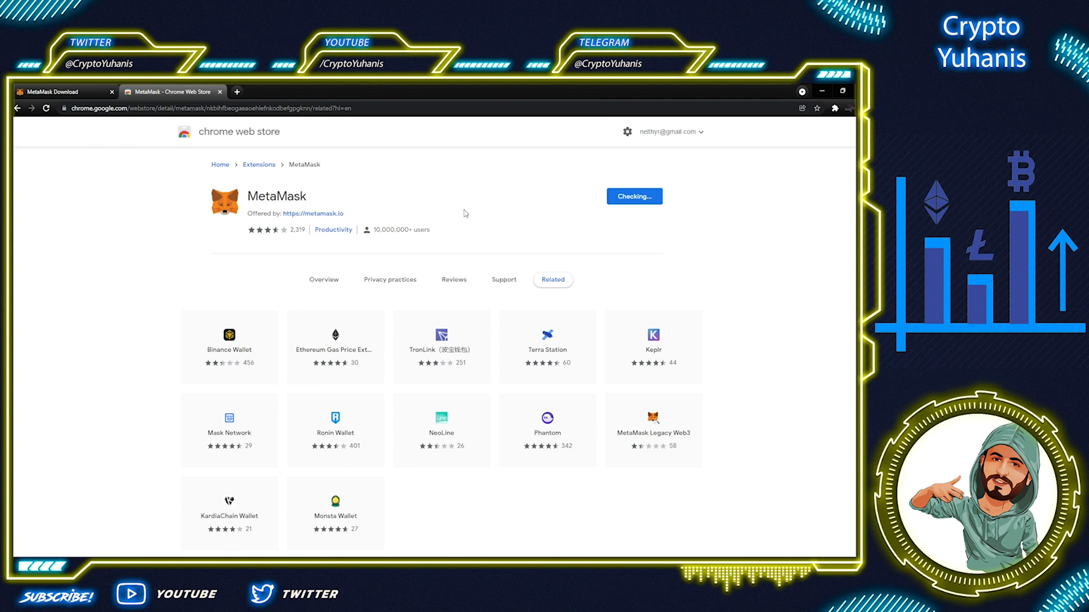
mouse_move(419, 206)
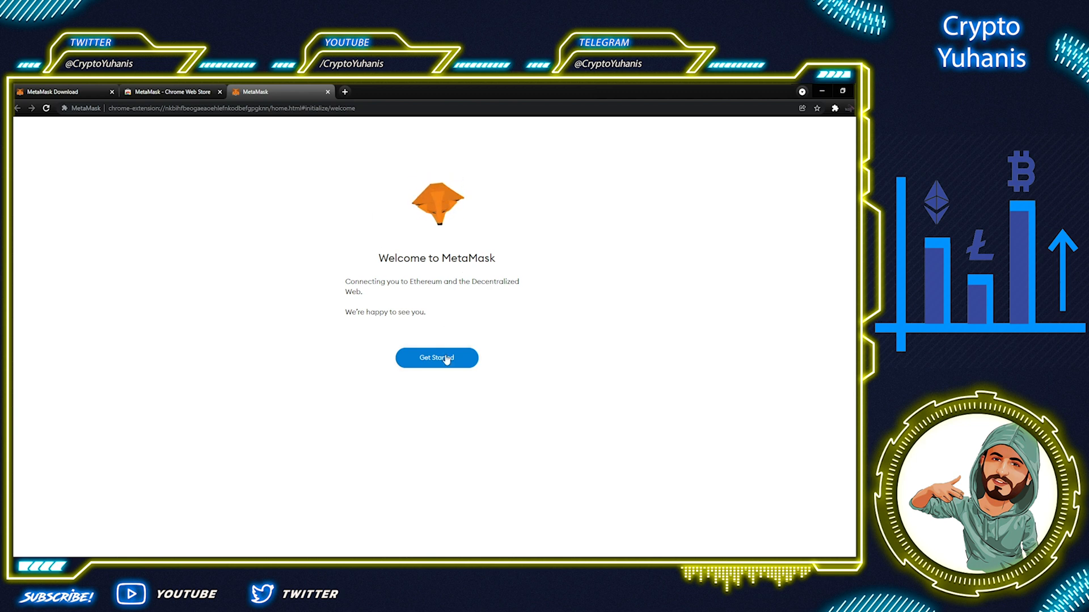
- Start MetaMask's first-run setup and choose to create a brand-new wallet
click(435, 357)
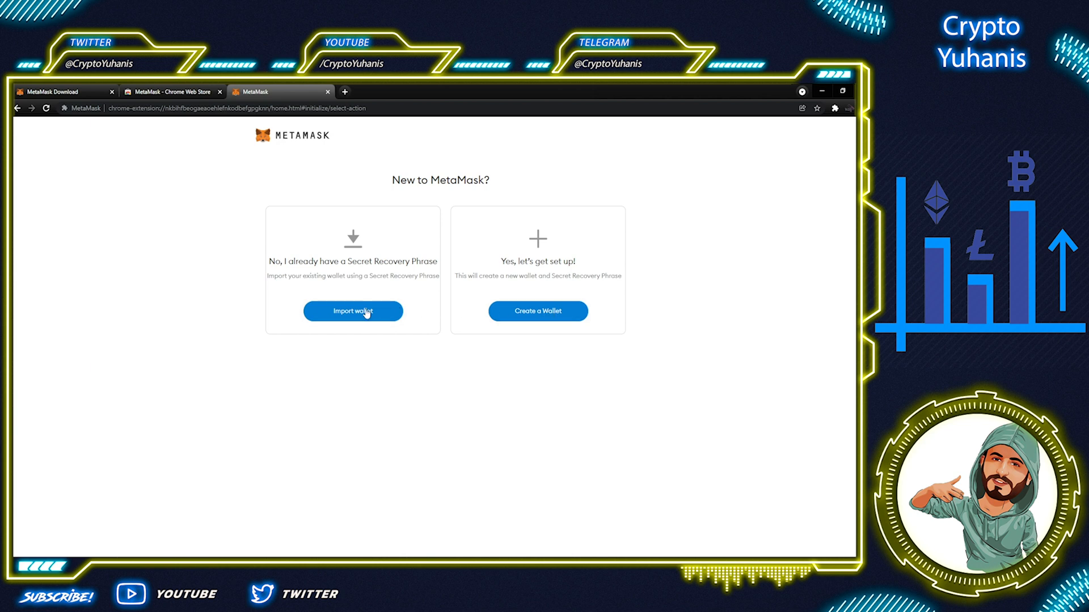
click(352, 311)
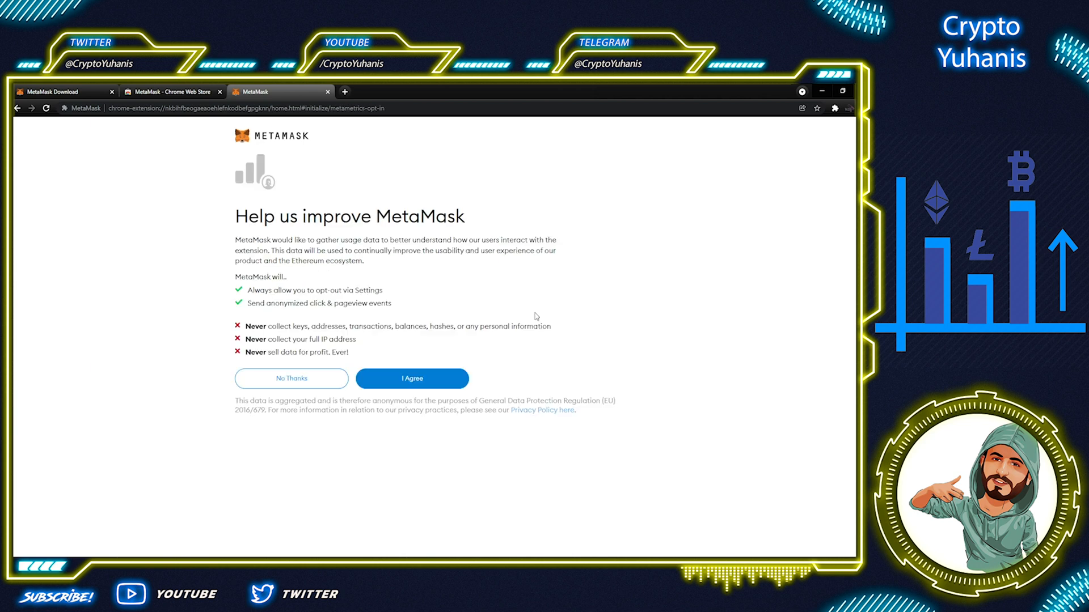
mouse_move(510, 246)
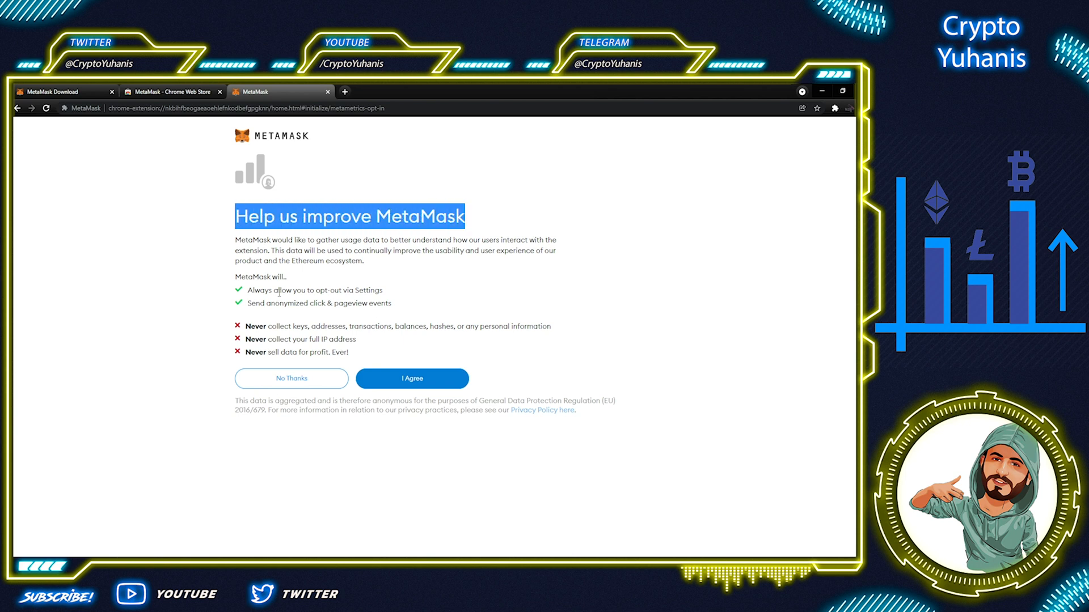
- Create the wallet with a new password, accepting the Terms of Use, and continue past the security intro
click(410, 379)
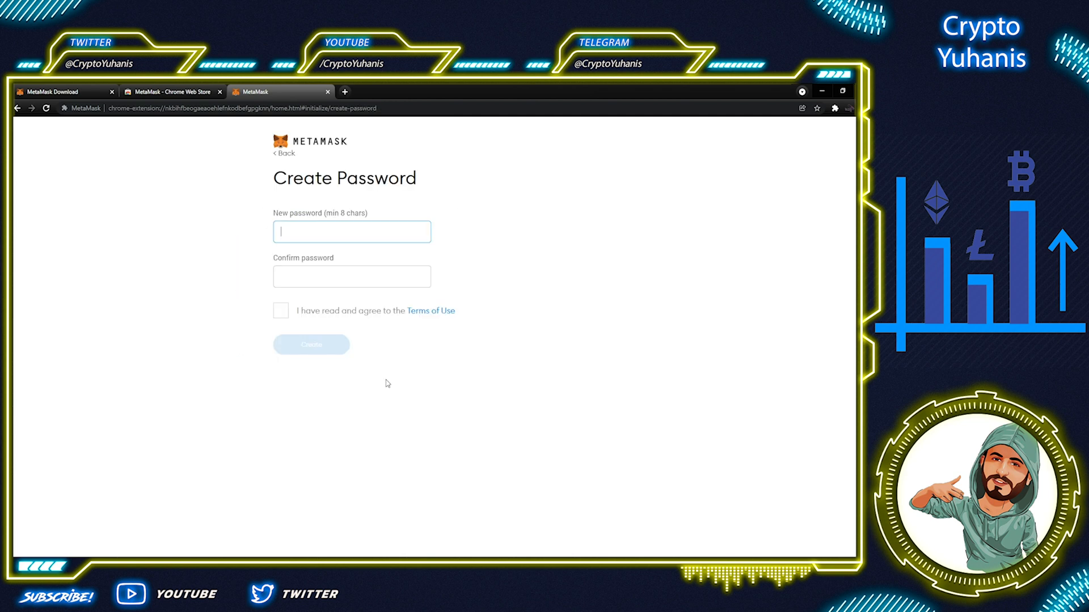
mouse_move(342, 217)
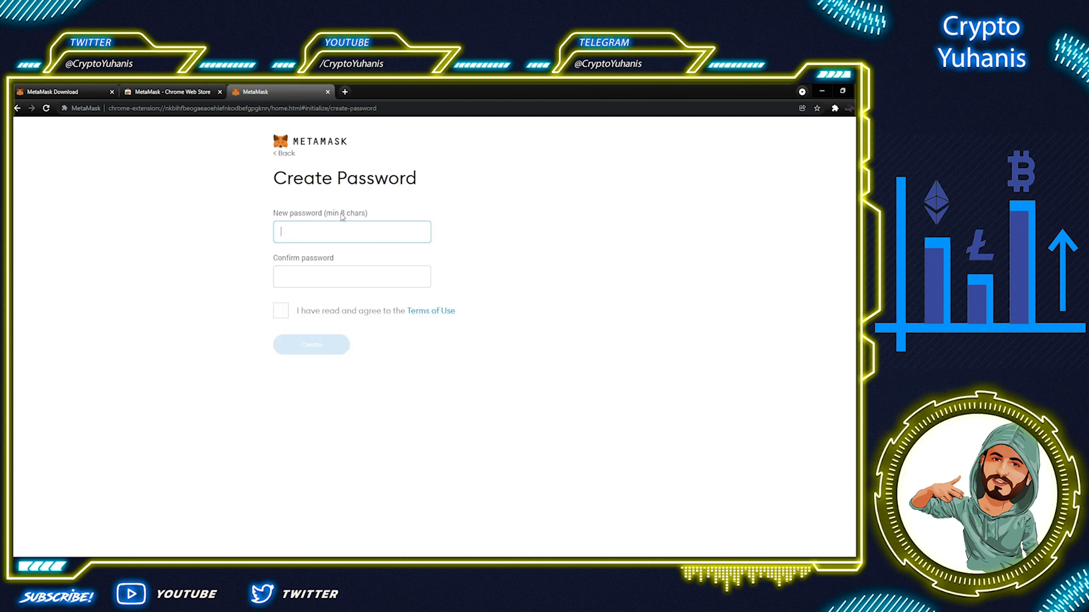
mouse_move(460, 239)
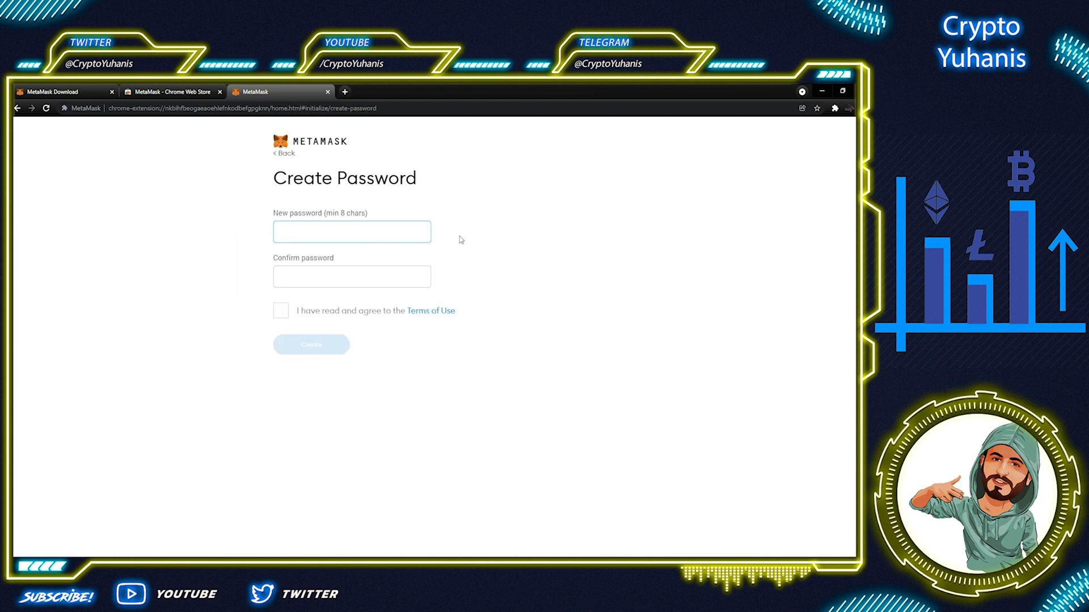
text(••)
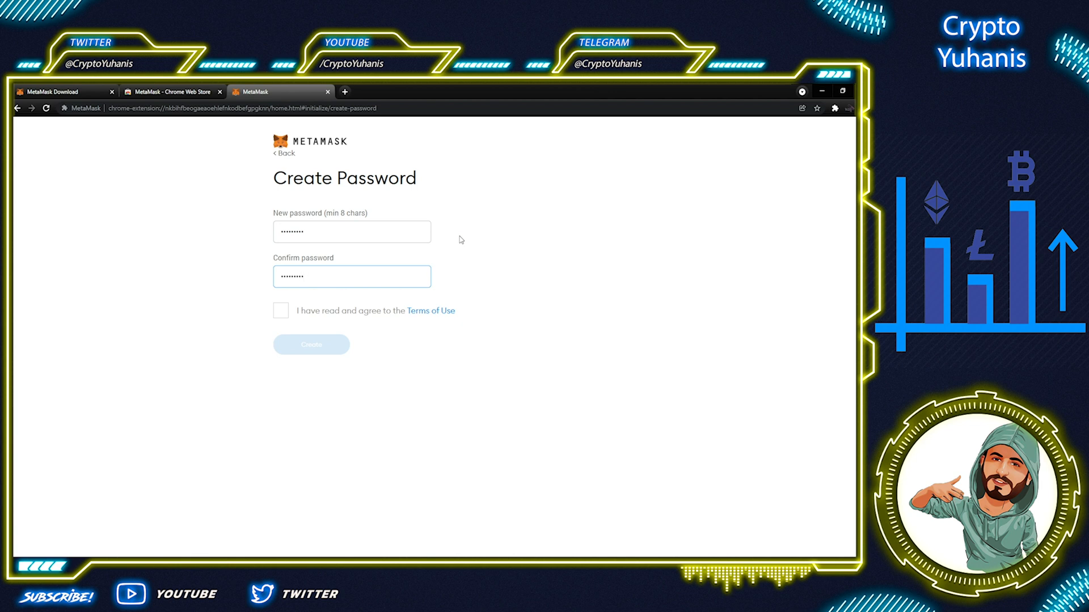
click(281, 311)
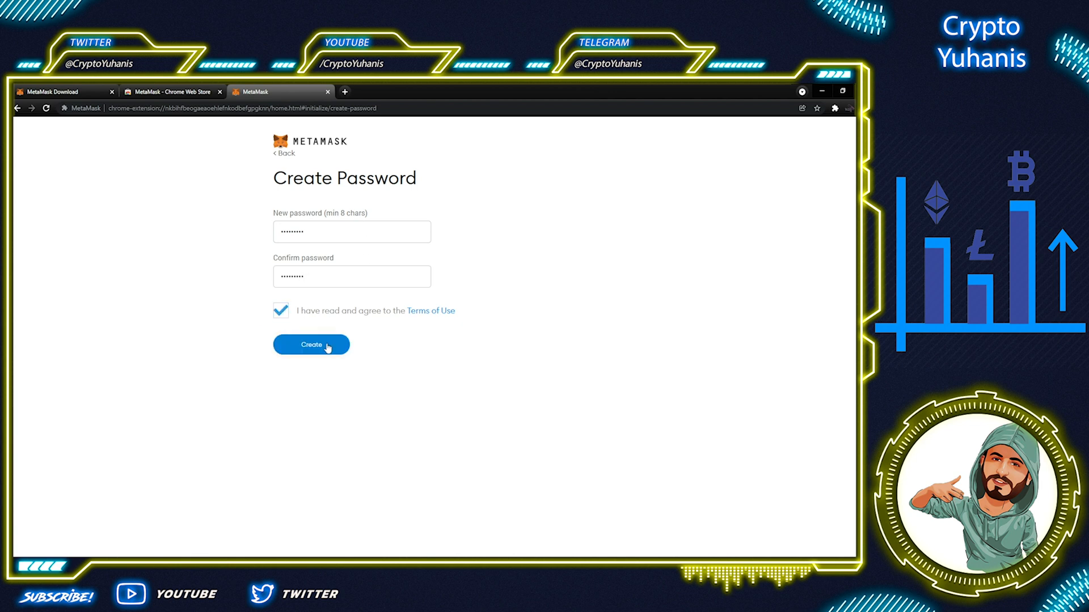
click(310, 345)
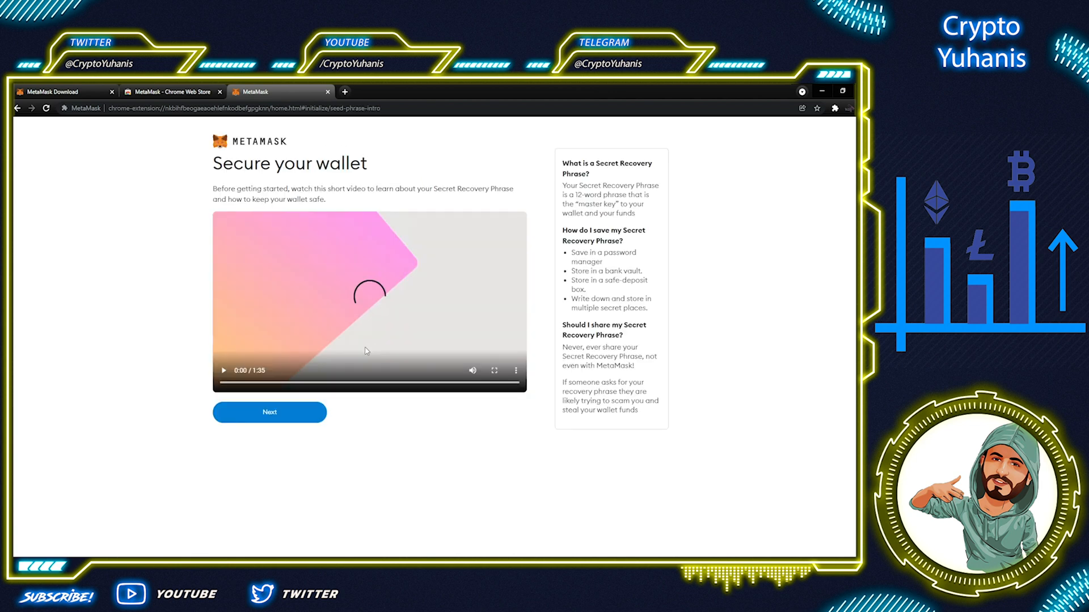
click(270, 412)
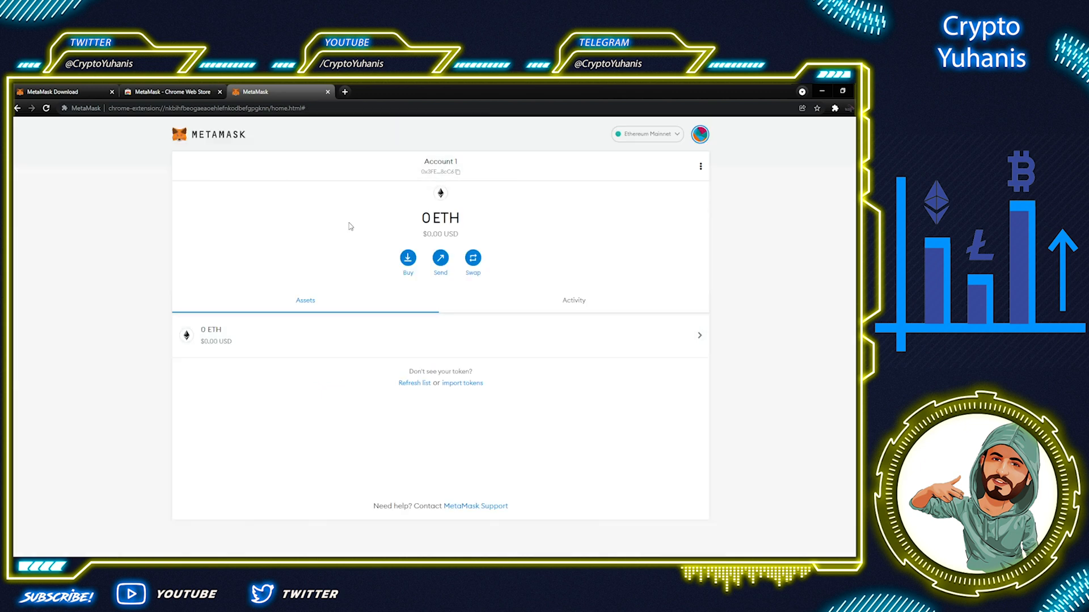
mouse_move(581, 355)
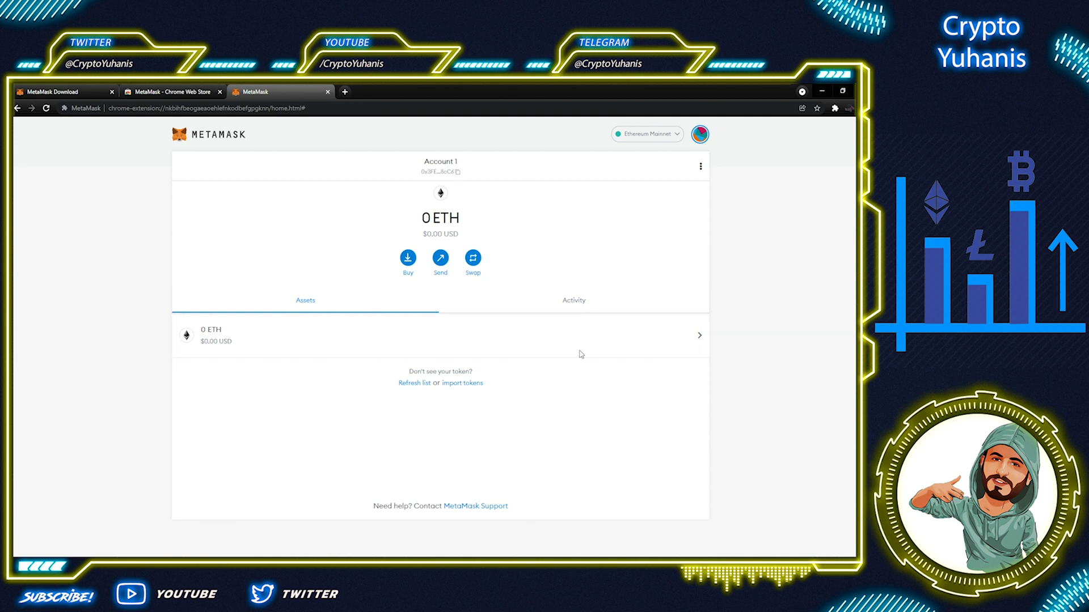
mouse_move(589, 215)
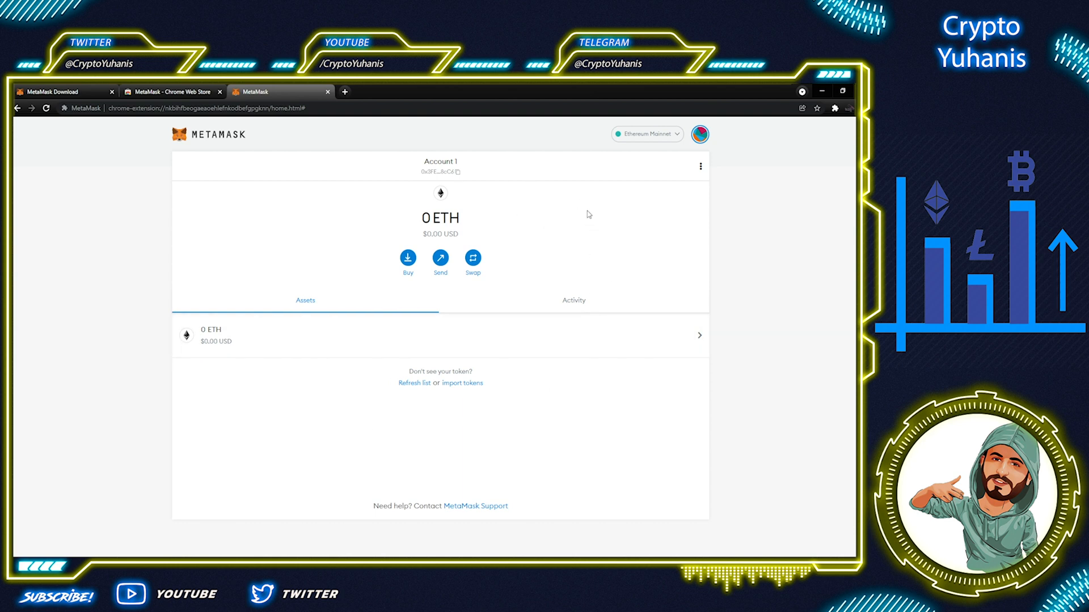
mouse_move(592, 214)
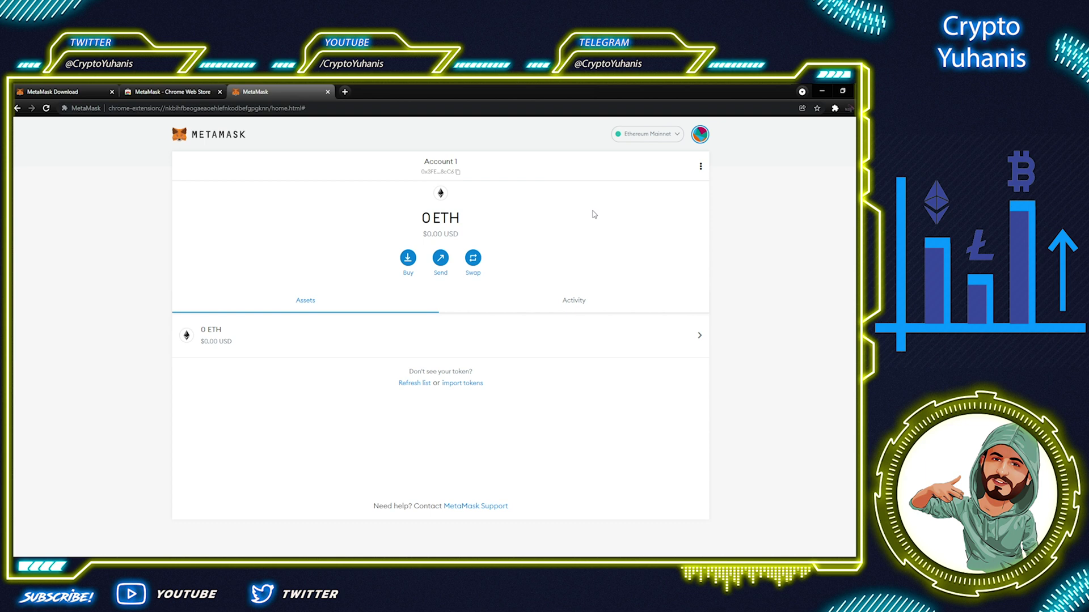
mouse_move(534, 204)
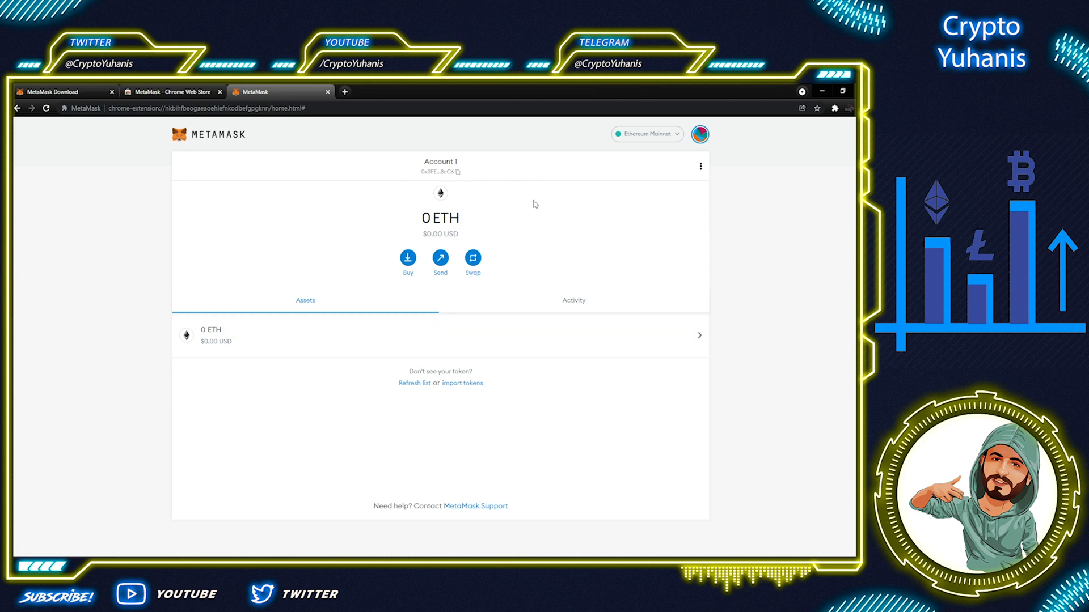
mouse_move(713, 132)
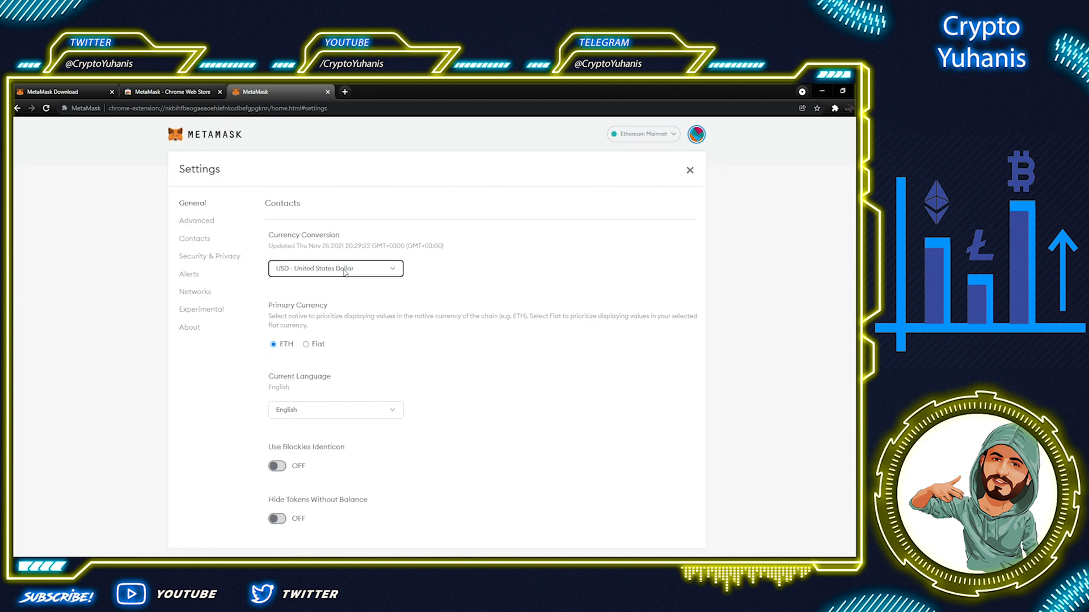
mouse_move(286, 347)
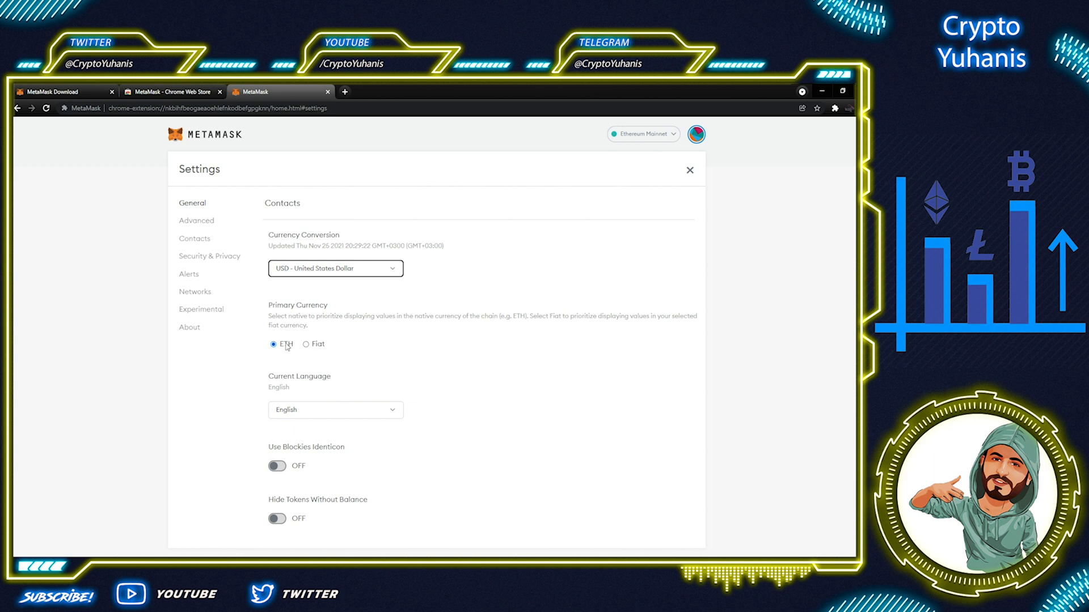
mouse_move(302, 357)
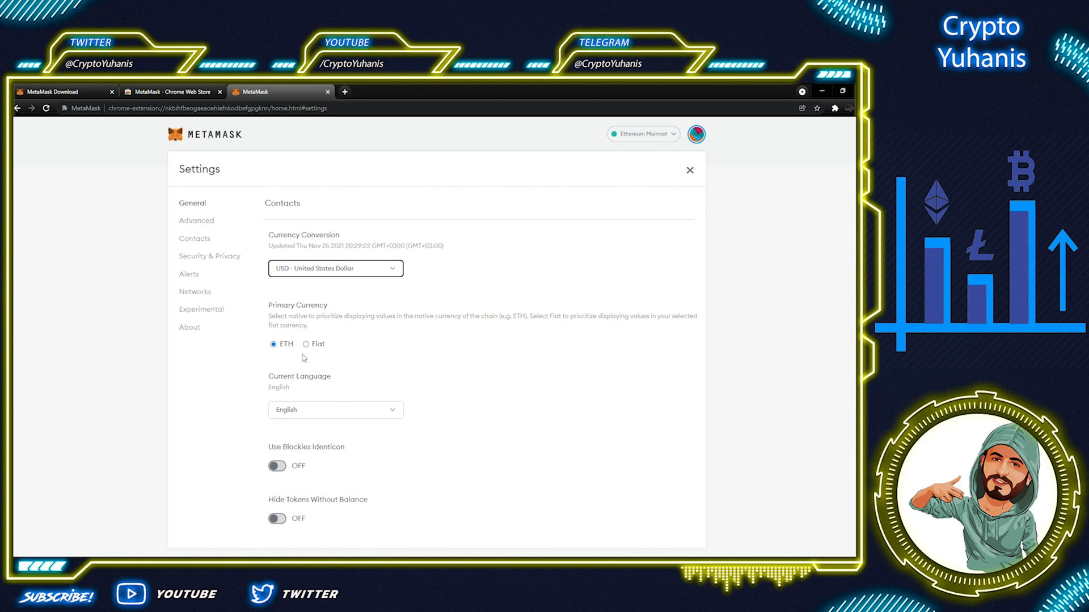
- Select Fiat as the primary display currency in General settings
click(305, 344)
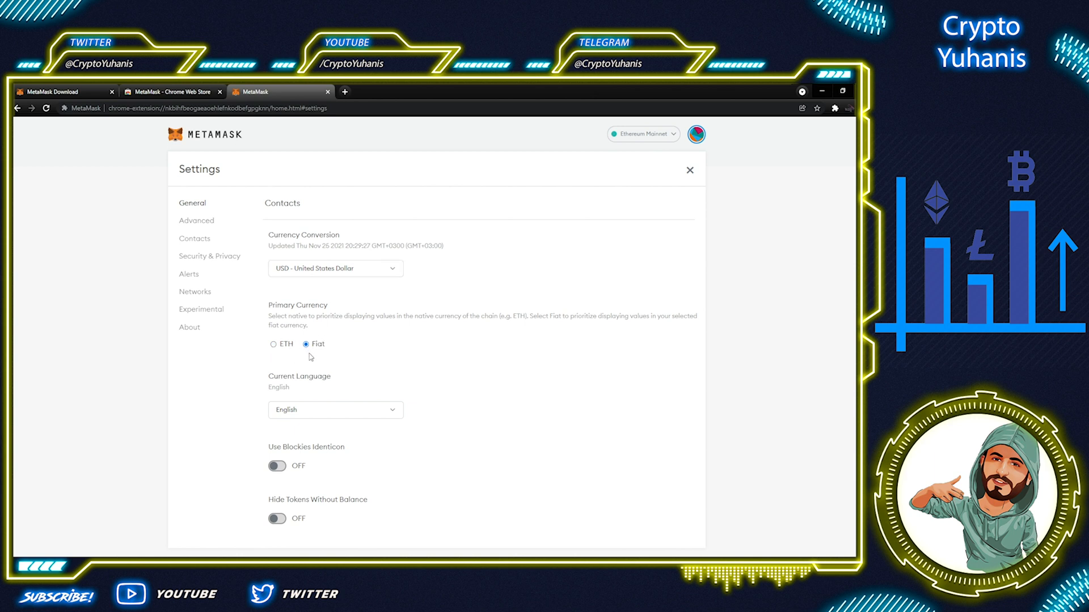
mouse_move(355, 350)
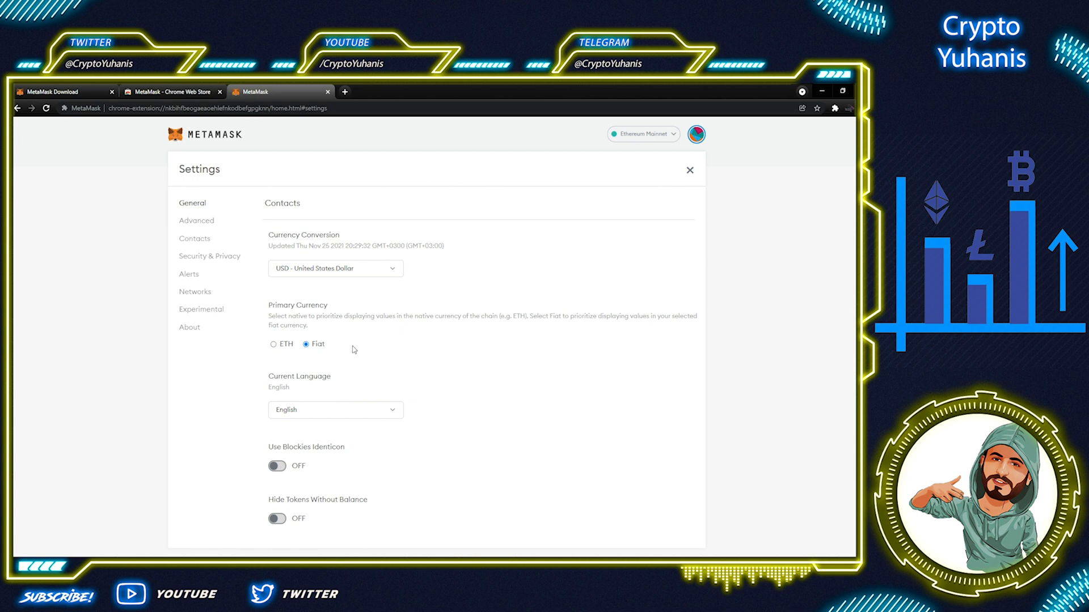
mouse_move(399, 330)
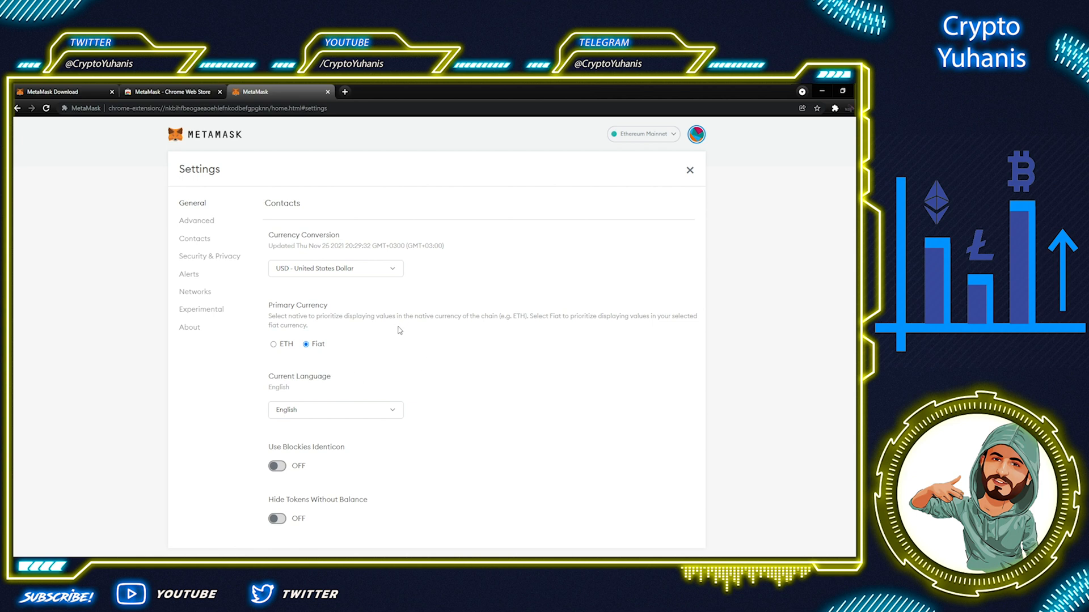
- View the Advanced settings with state logs, account reset and gas control options
click(196, 220)
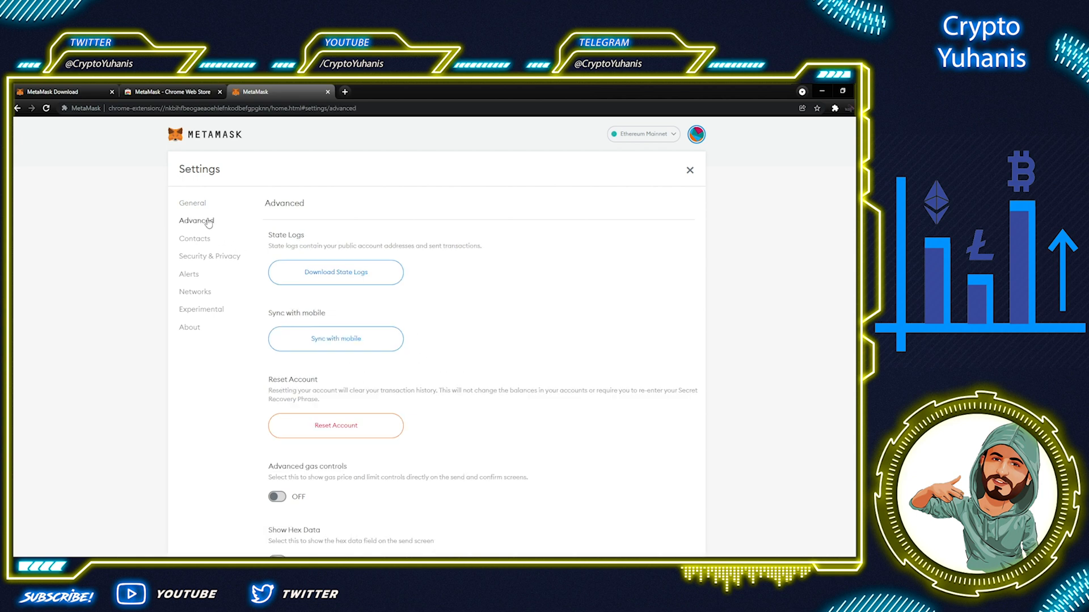
double_click(285, 246)
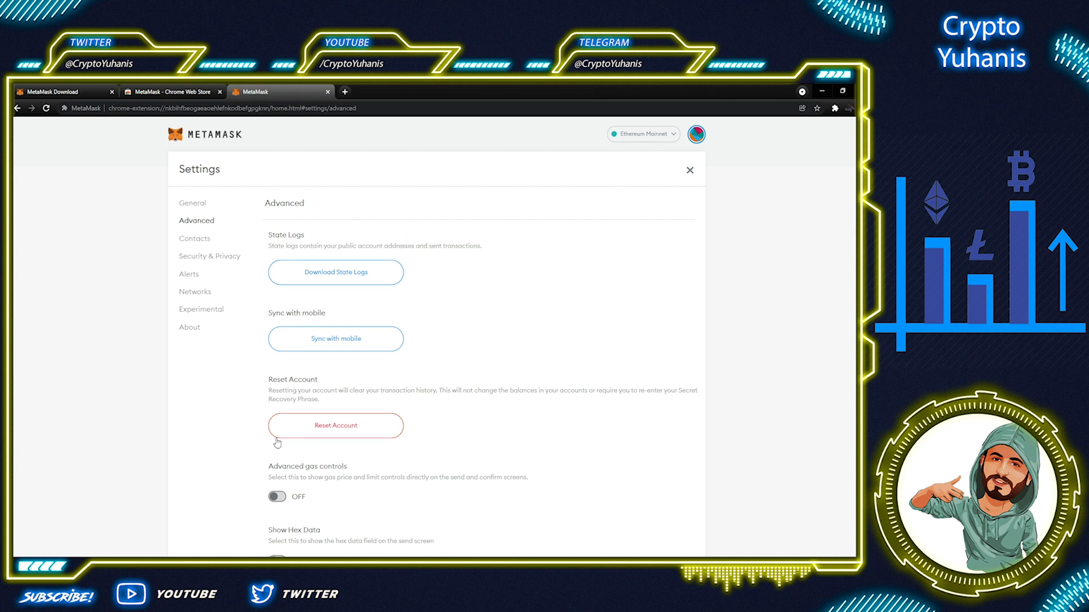
mouse_move(511, 361)
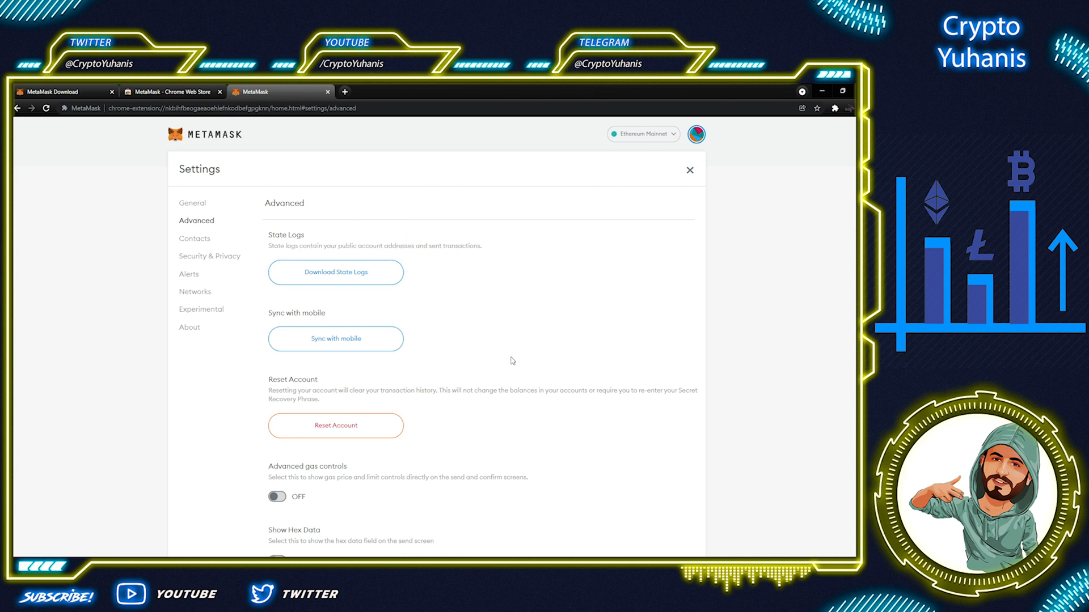
scroll(down, 3)
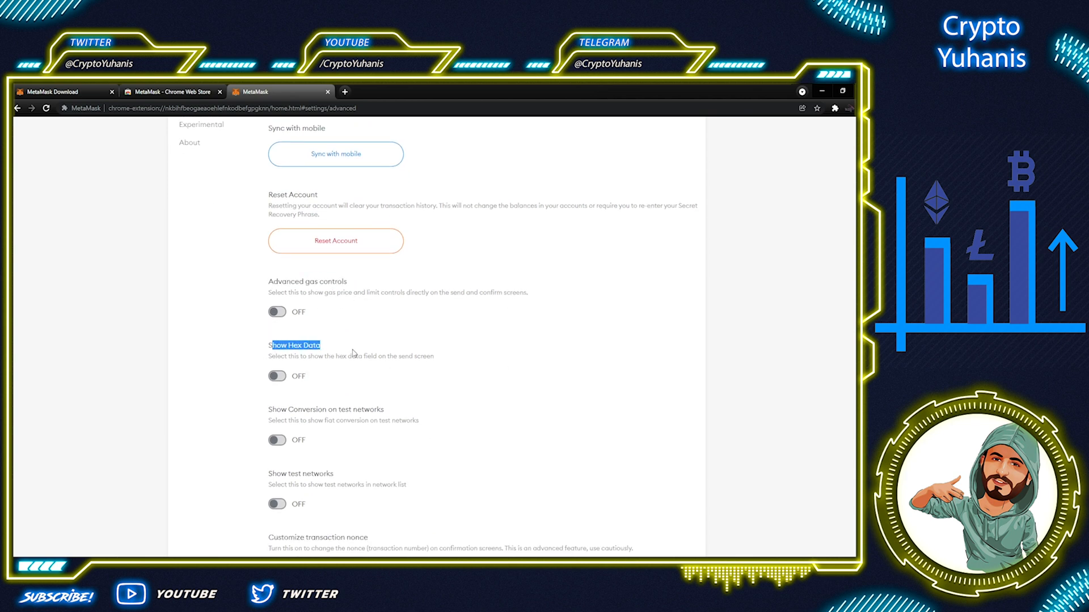
scroll(up, 3)
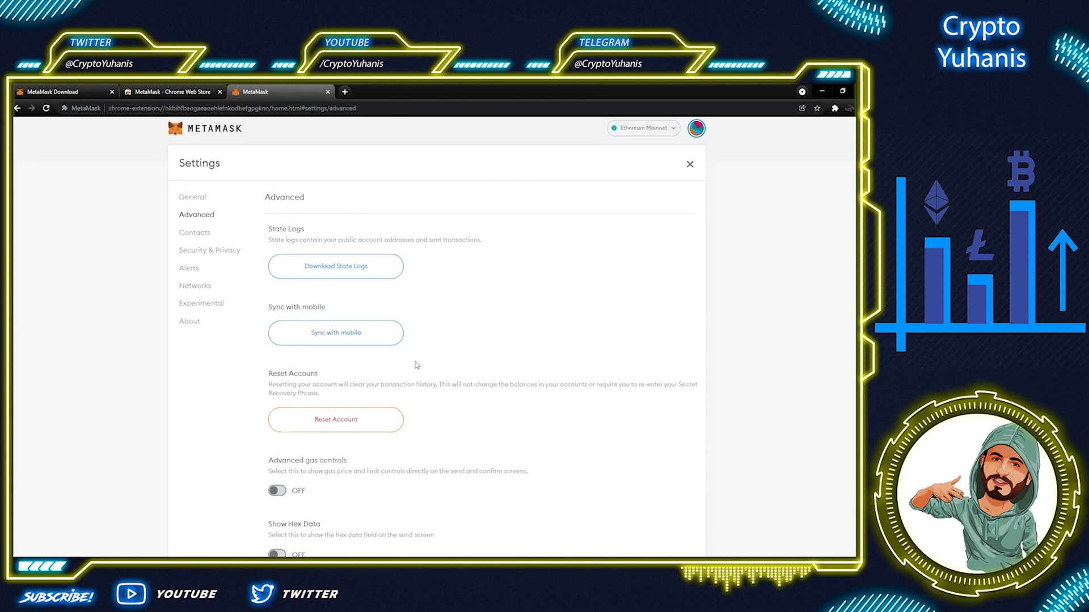
- Return to the wallet and show the account details with its address and QR code
click(688, 163)
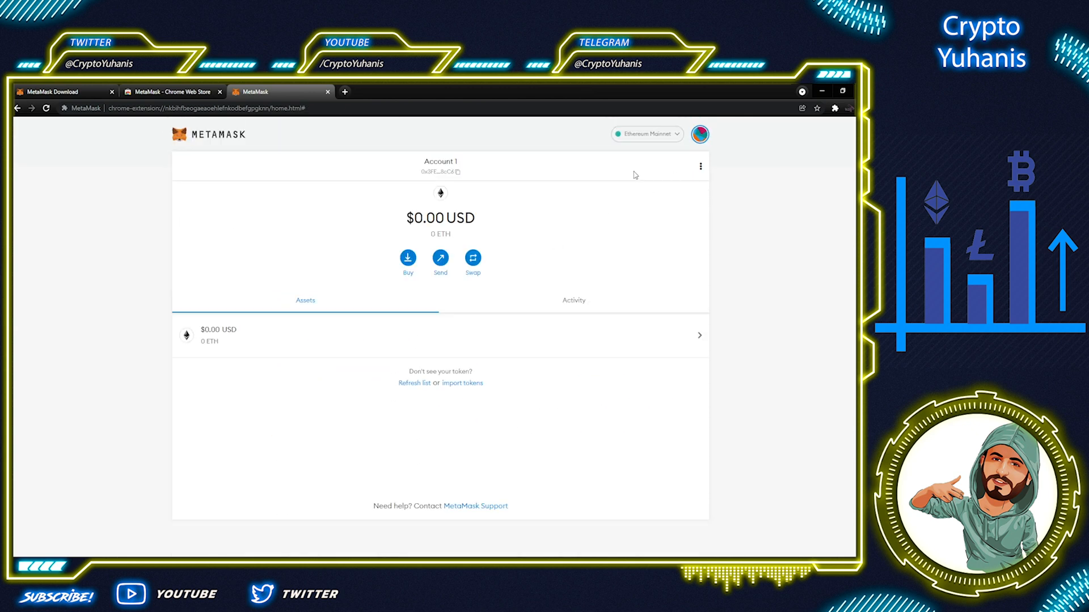
mouse_move(607, 253)
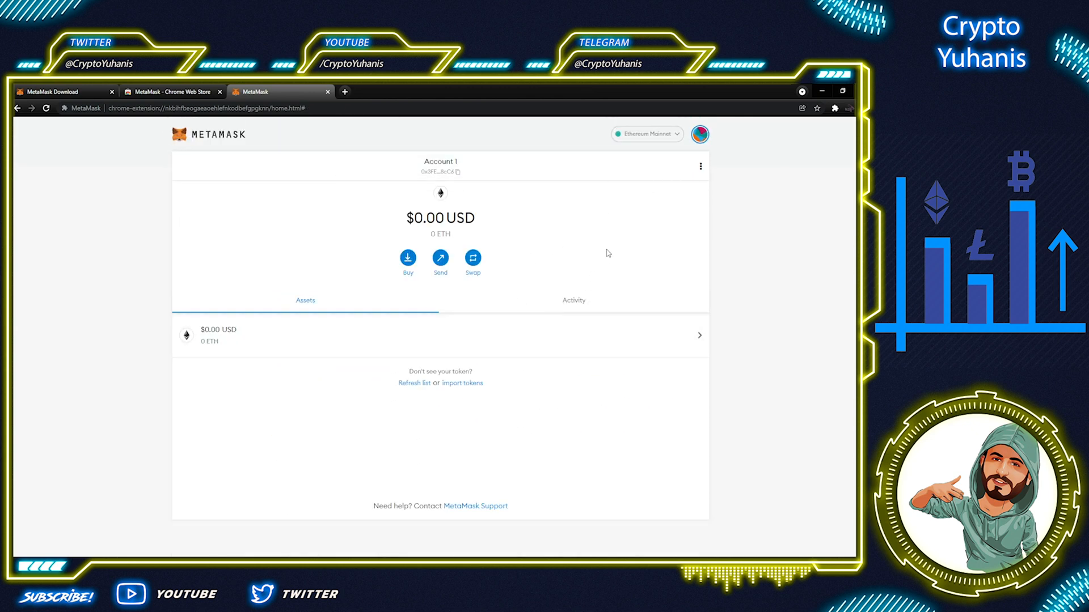
mouse_move(590, 218)
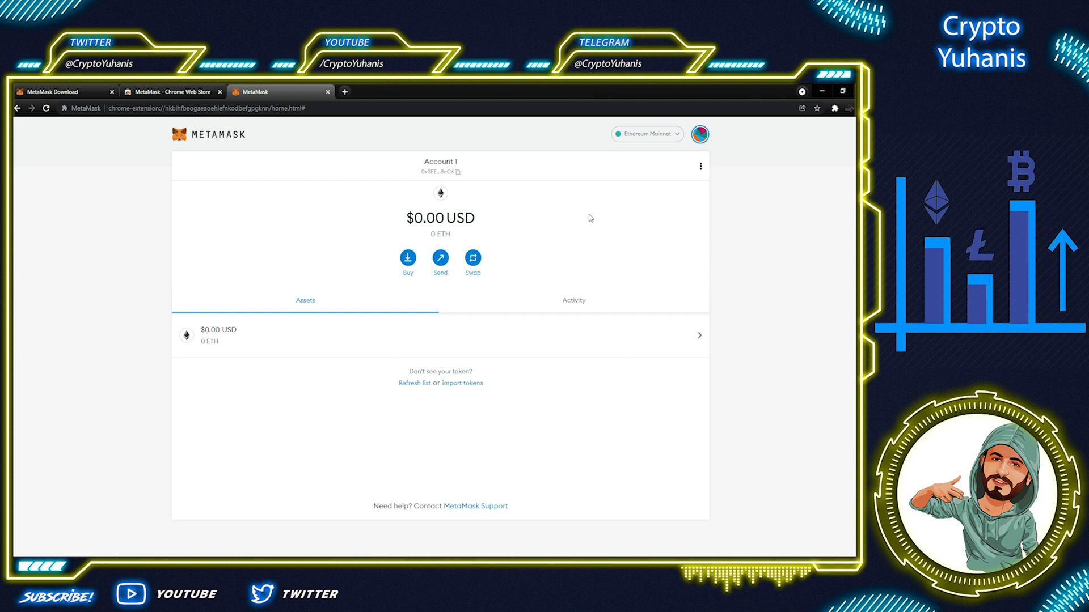
click(699, 167)
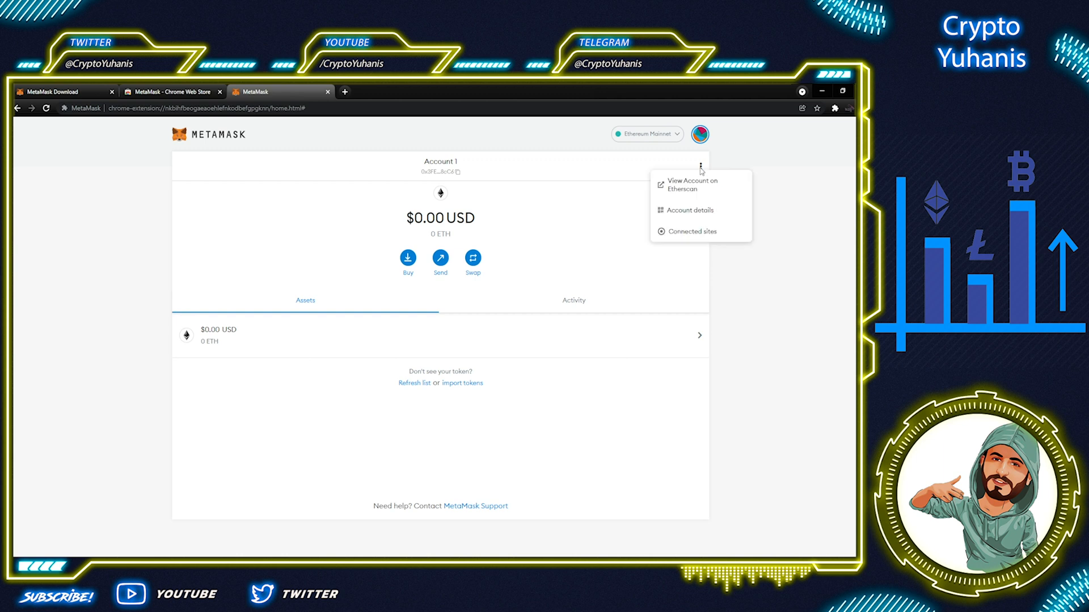
click(688, 210)
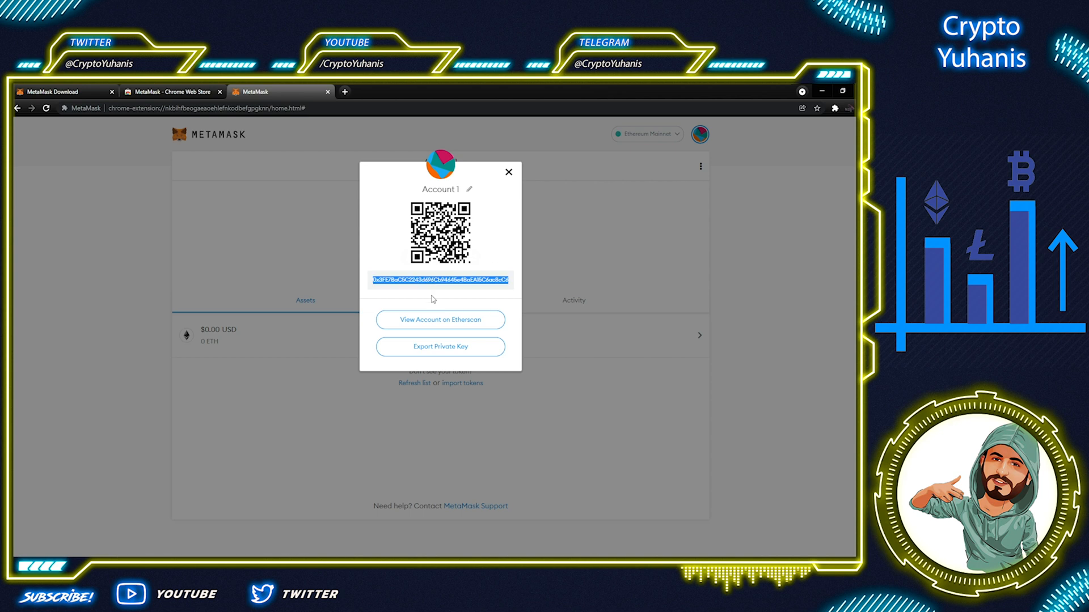
mouse_move(456, 290)
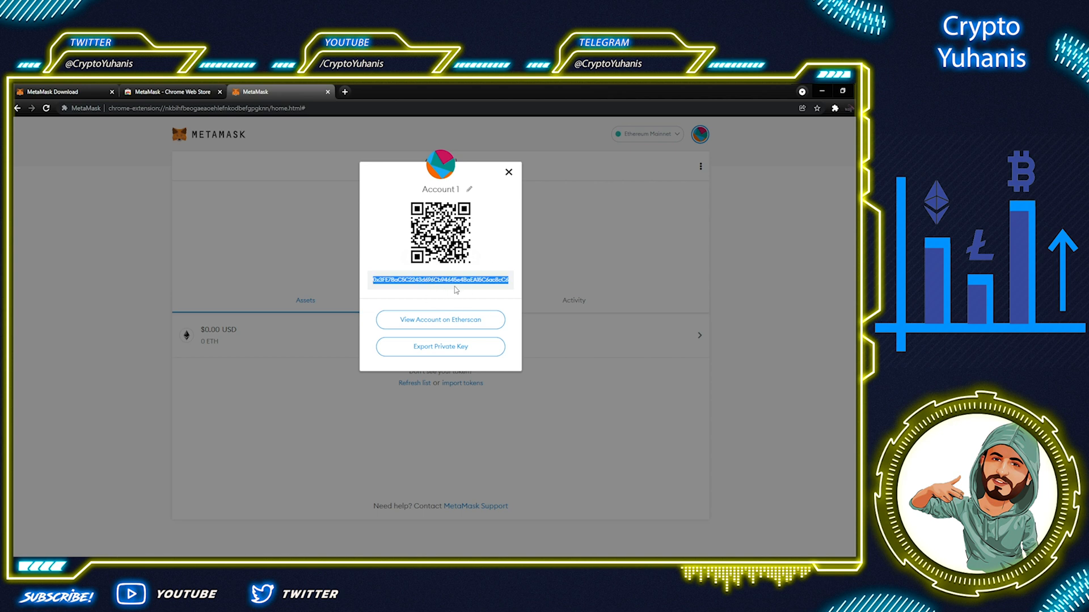
mouse_move(492, 246)
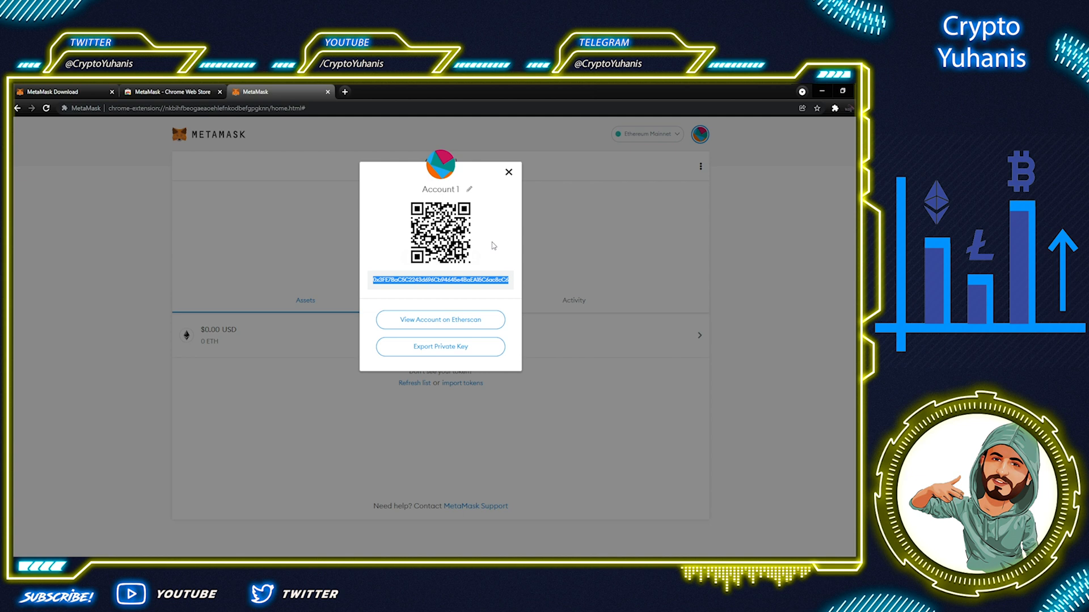
- Rename the account from Account 1 to 'Crypto Yuhanis'
click(470, 190)
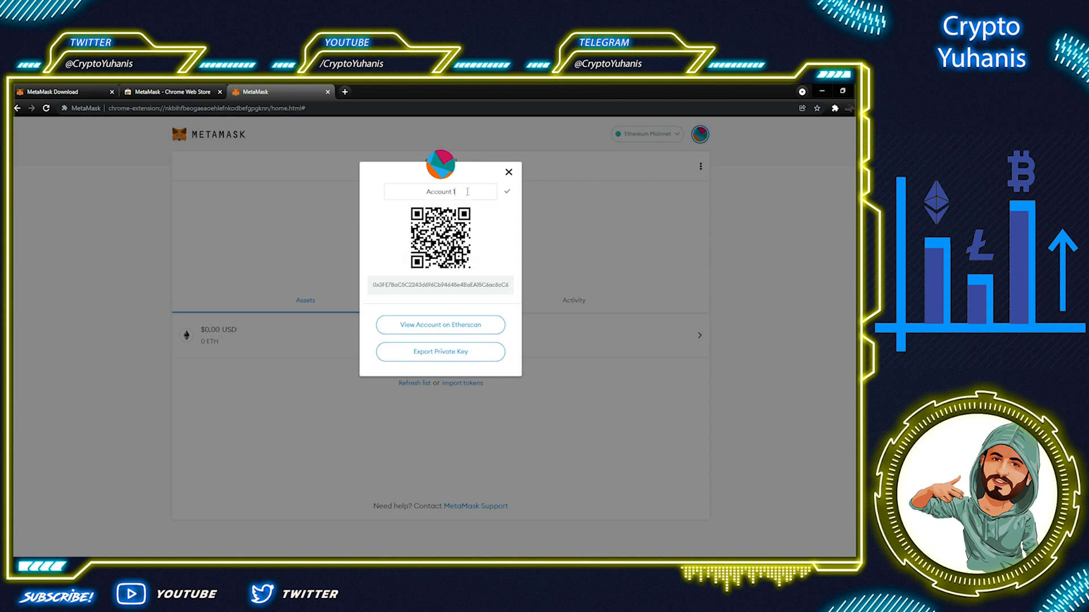
text(Crypto)
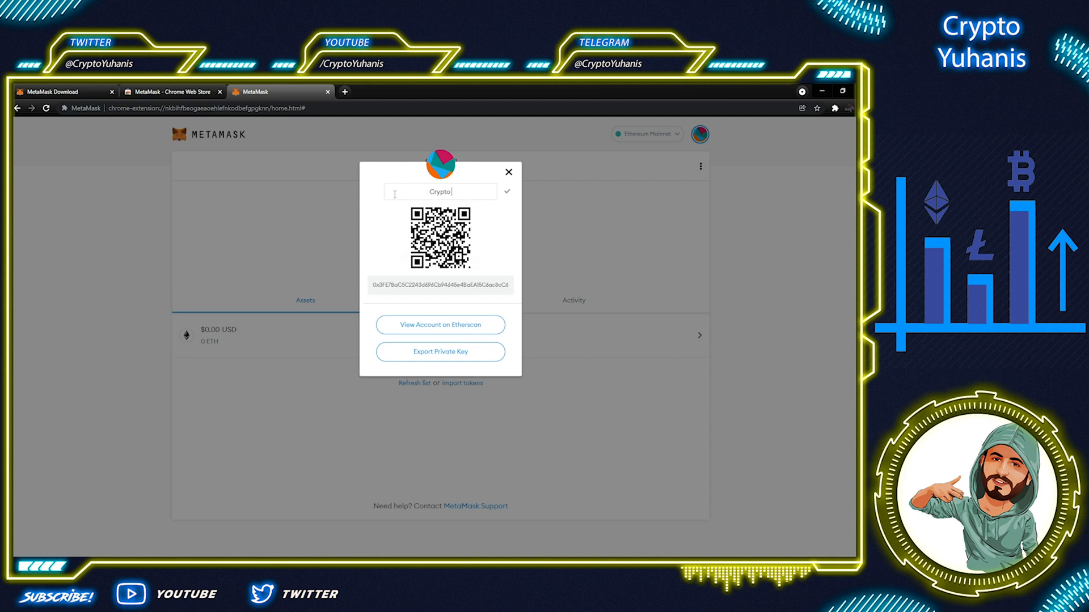
text(Yuhanis)
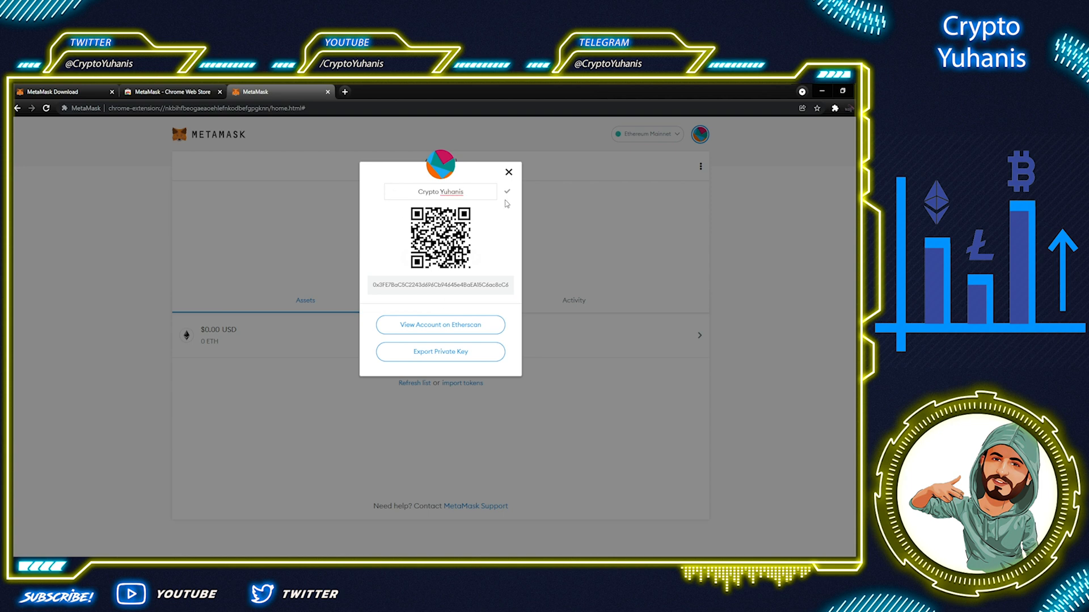
click(505, 190)
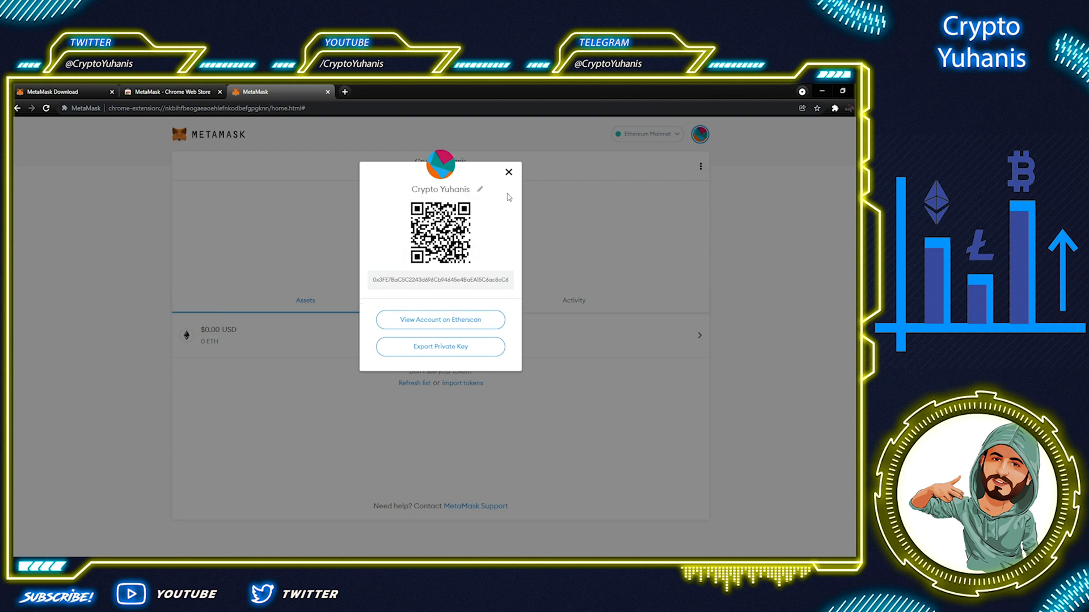
mouse_move(509, 173)
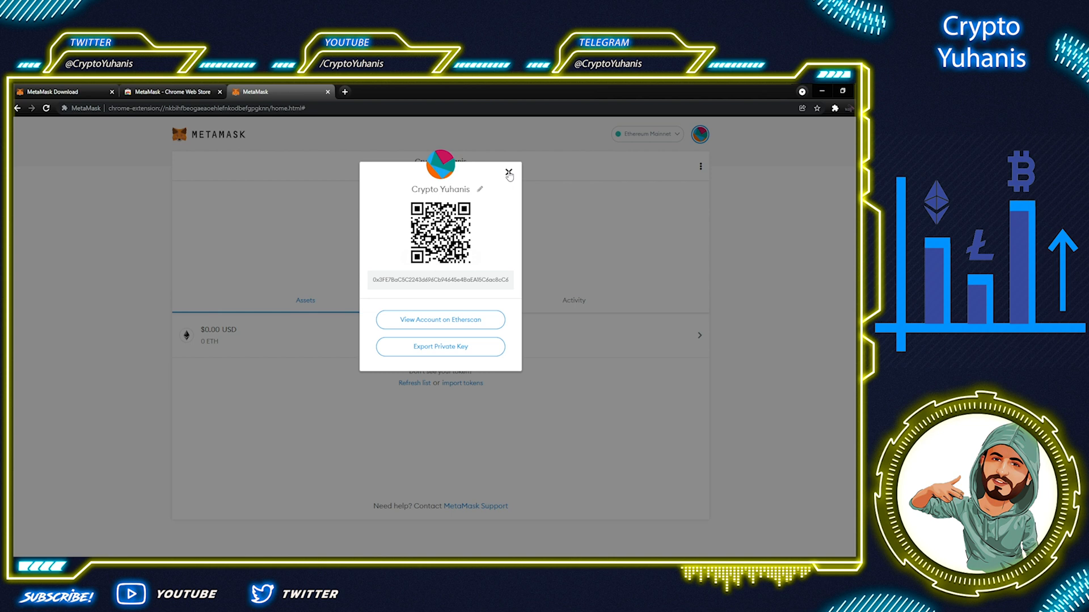
- Import the Axie Infinity Shard (AXS) token, searching 'a', so it lists with 0 balance beside ETH
click(509, 172)
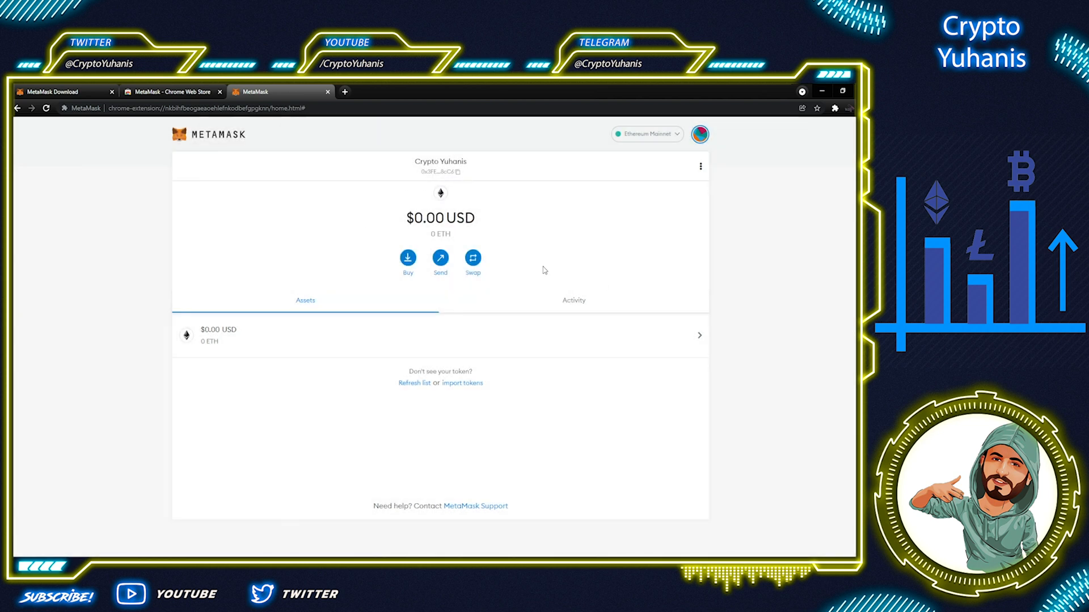
mouse_move(355, 342)
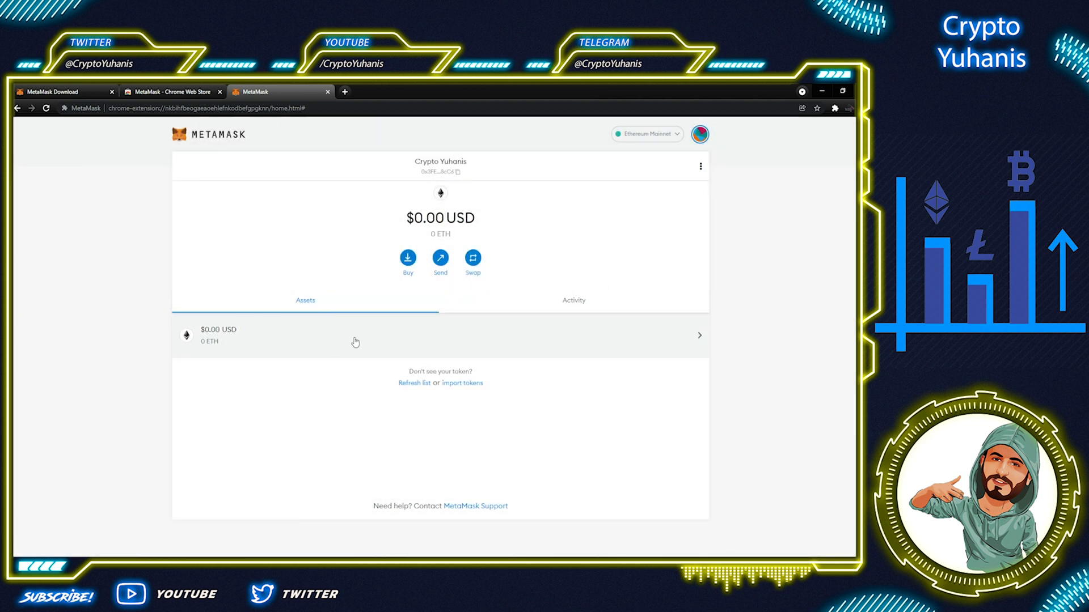
mouse_move(396, 333)
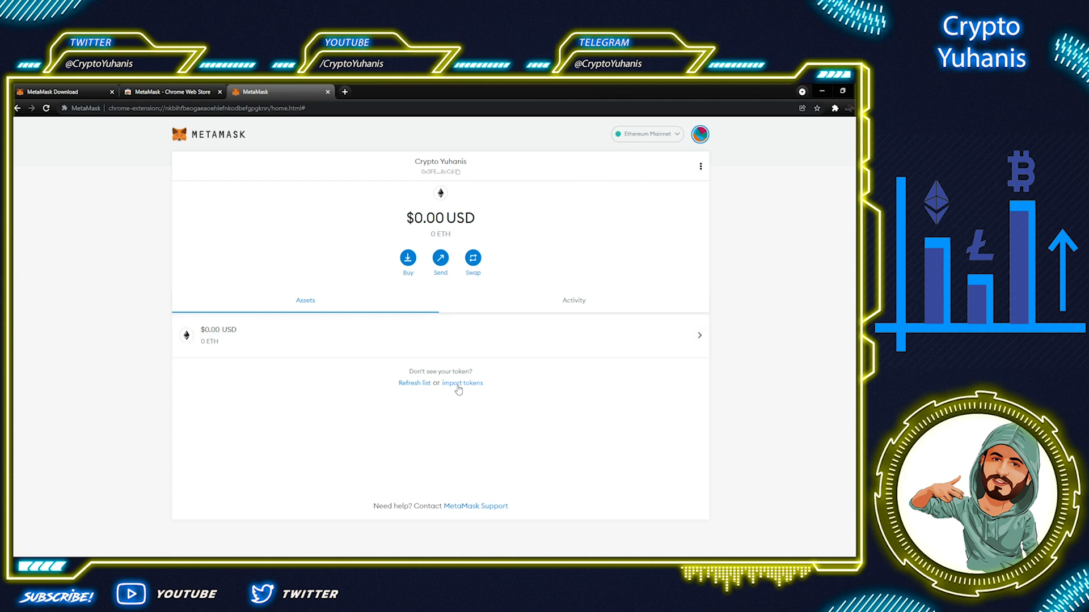
click(462, 382)
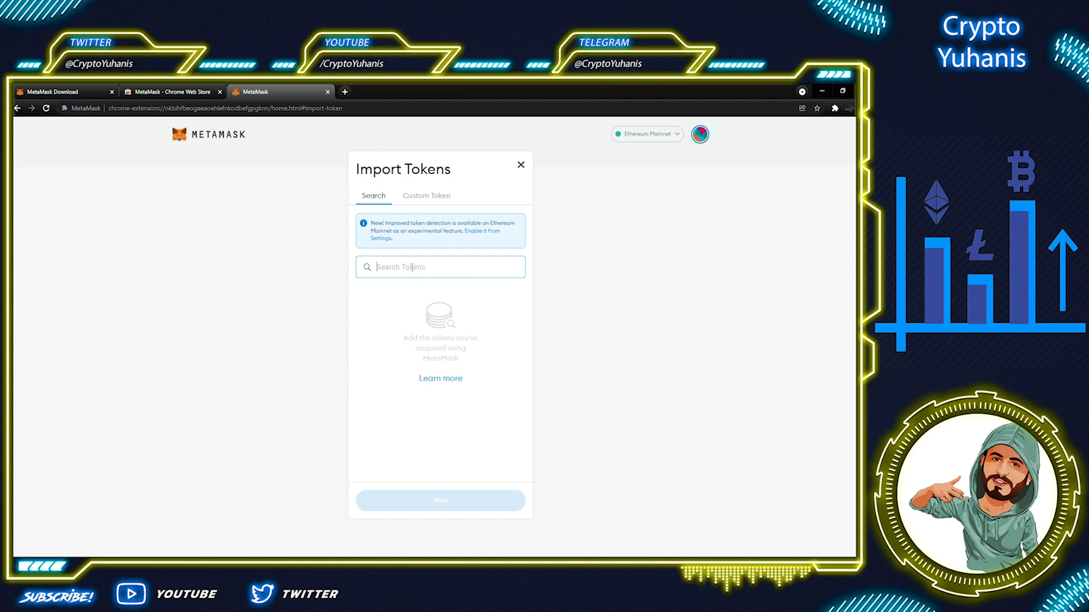
text(a)
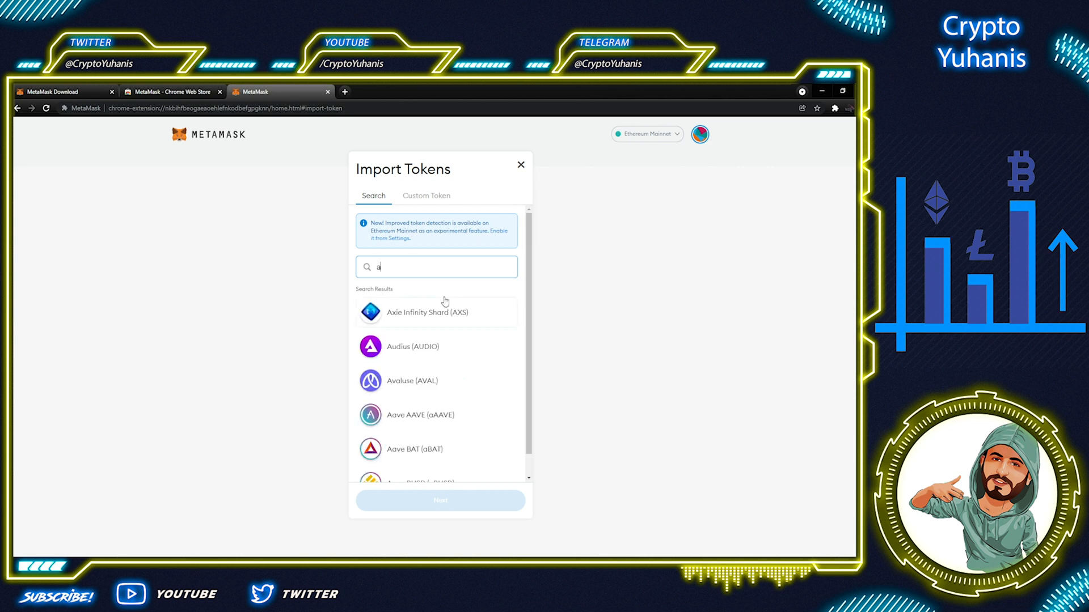
click(435, 312)
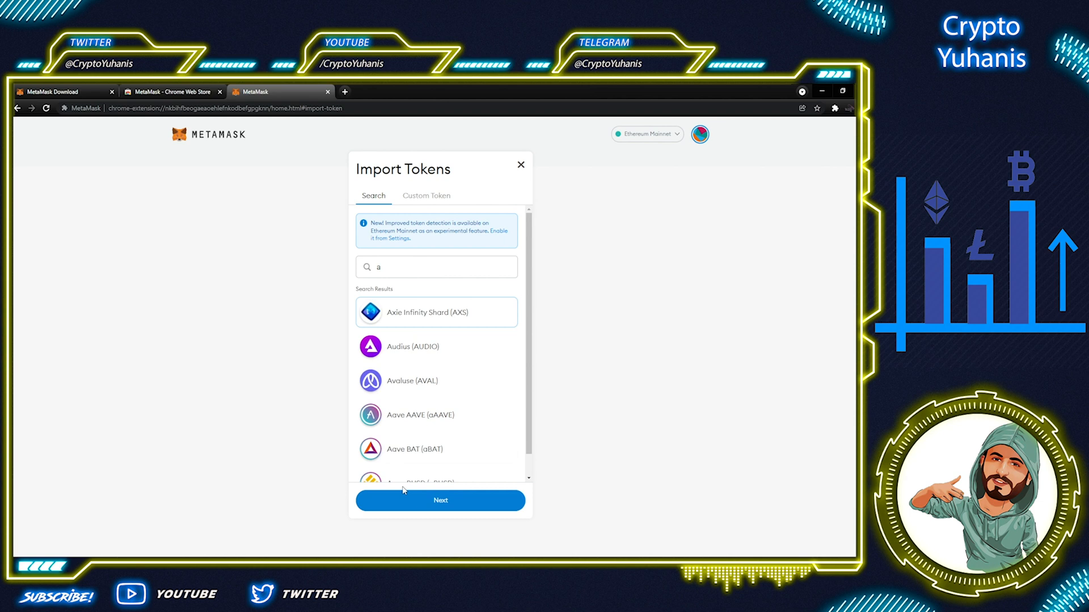
click(440, 500)
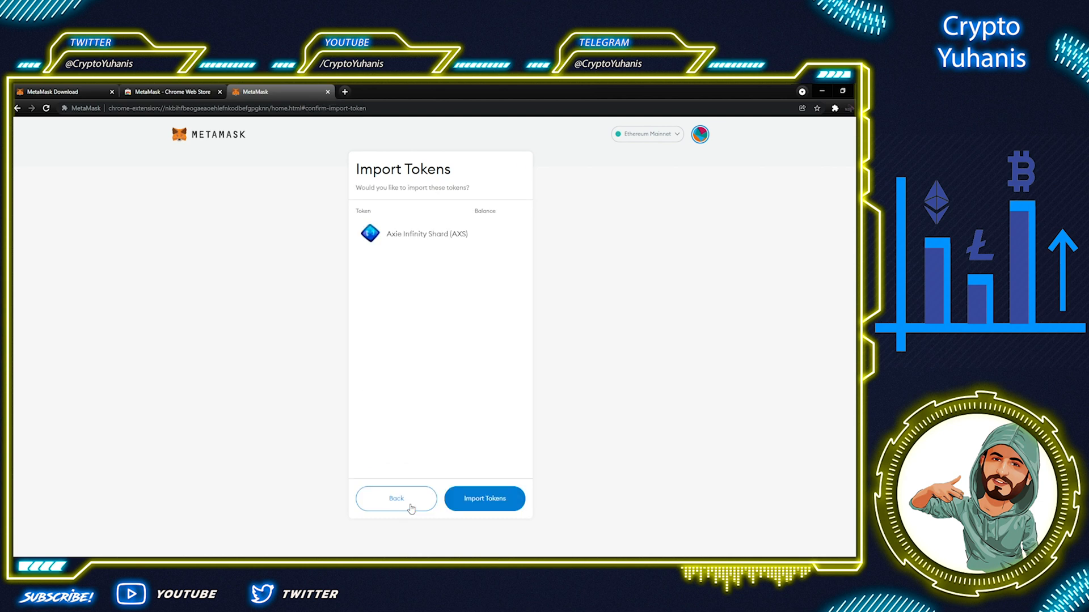
click(484, 499)
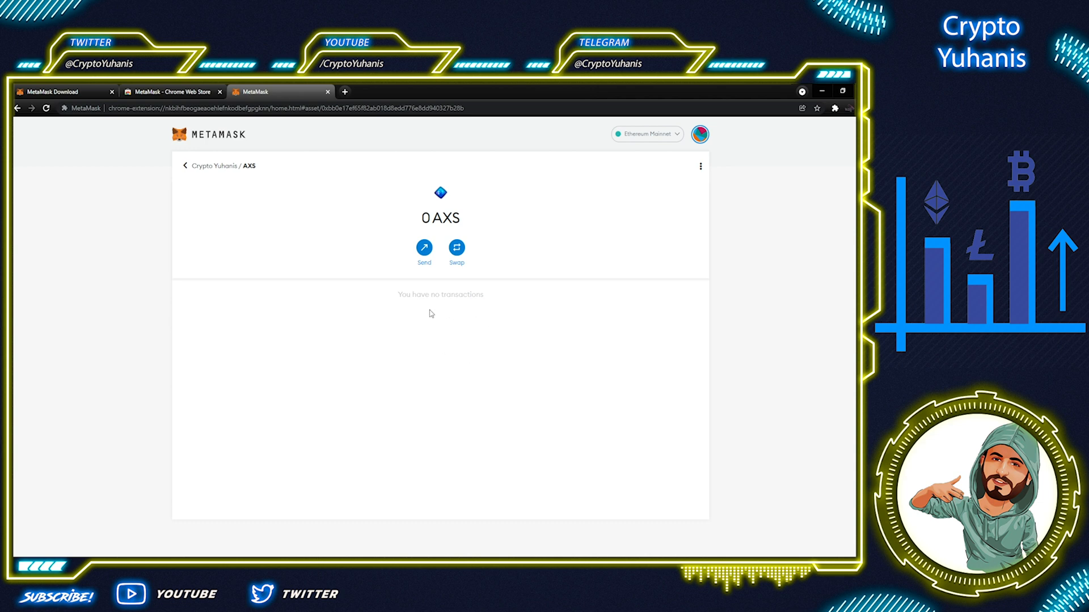
click(185, 166)
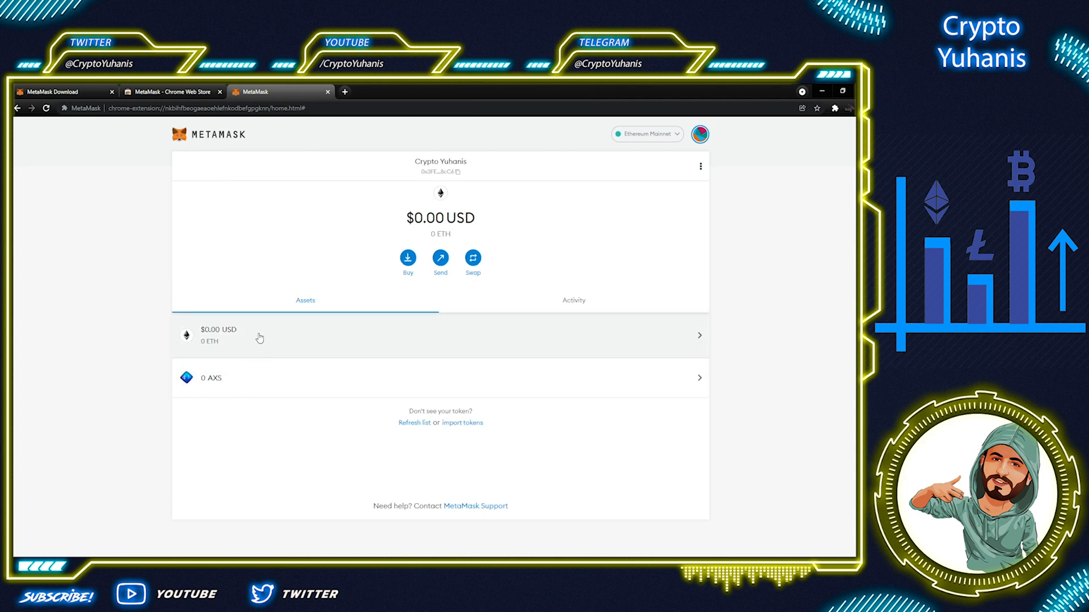
mouse_move(269, 347)
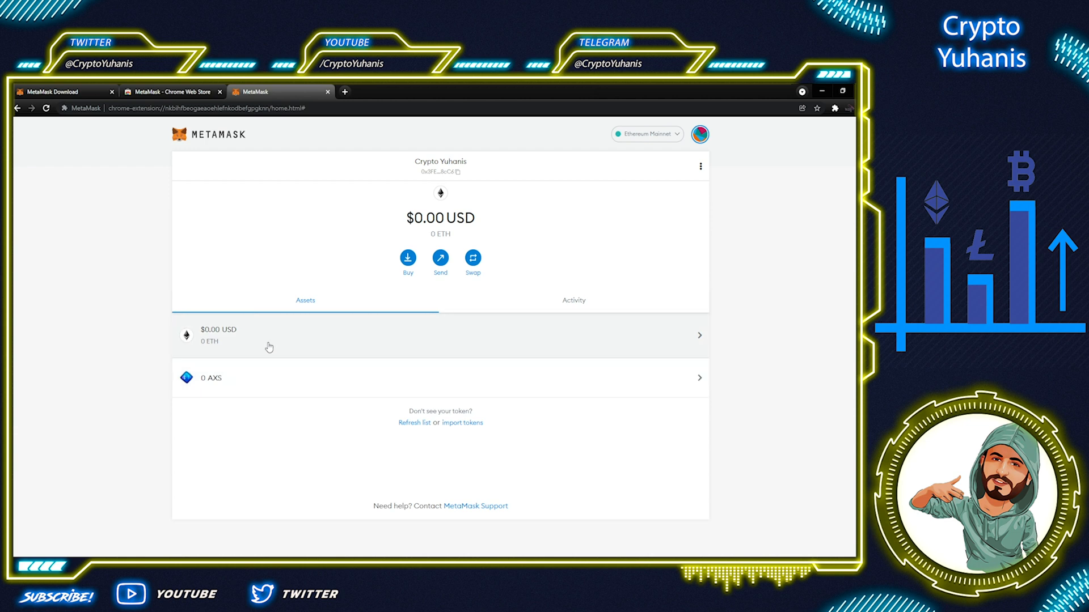
mouse_move(391, 359)
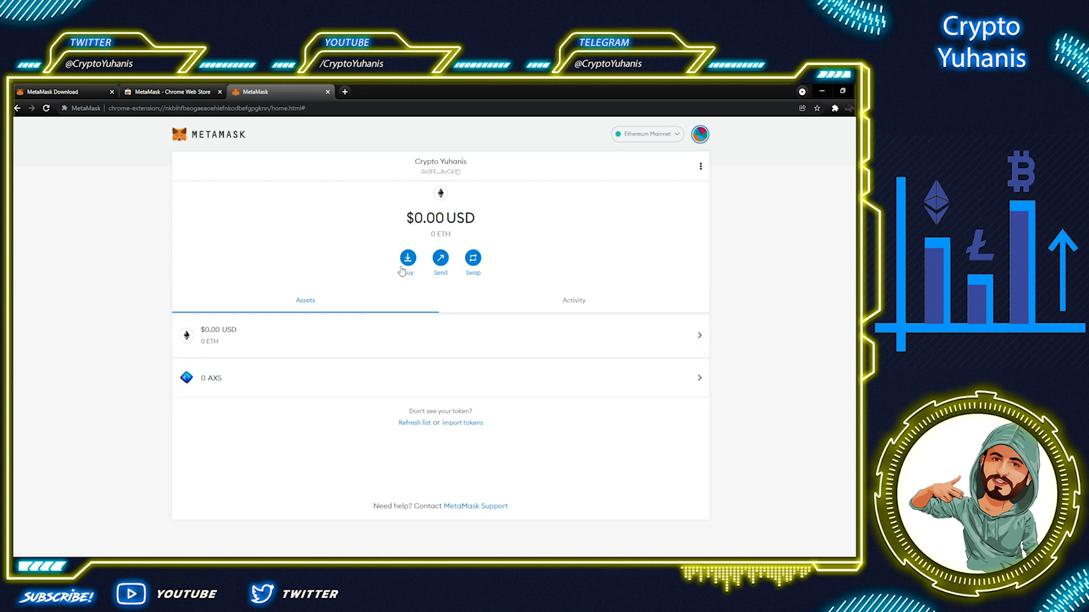
- Bring up the Deposit Ether options and continue to buying ETH through Wyre
click(407, 258)
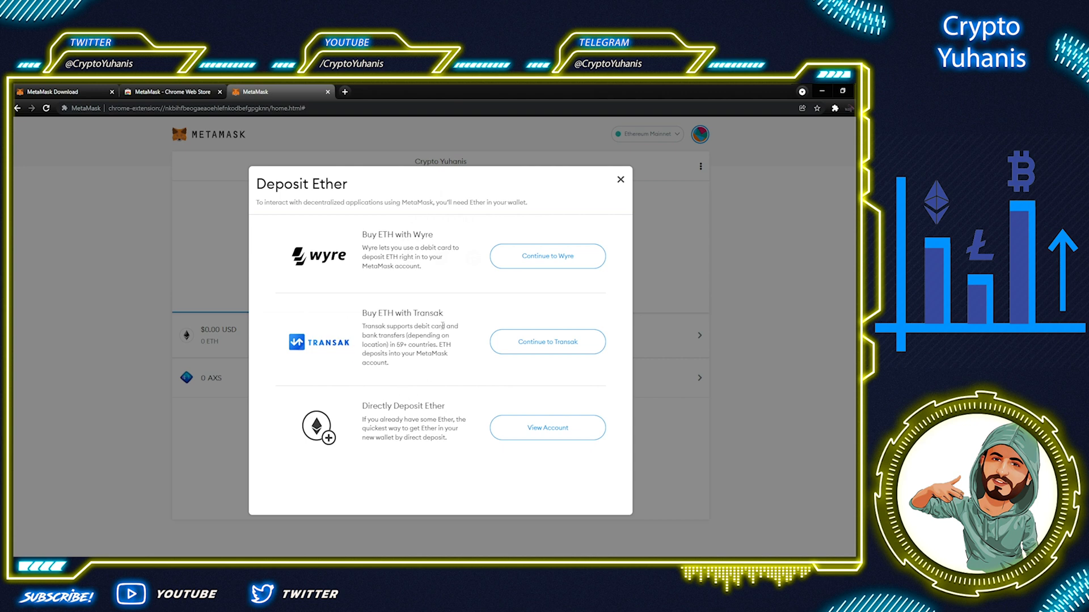
mouse_move(528, 256)
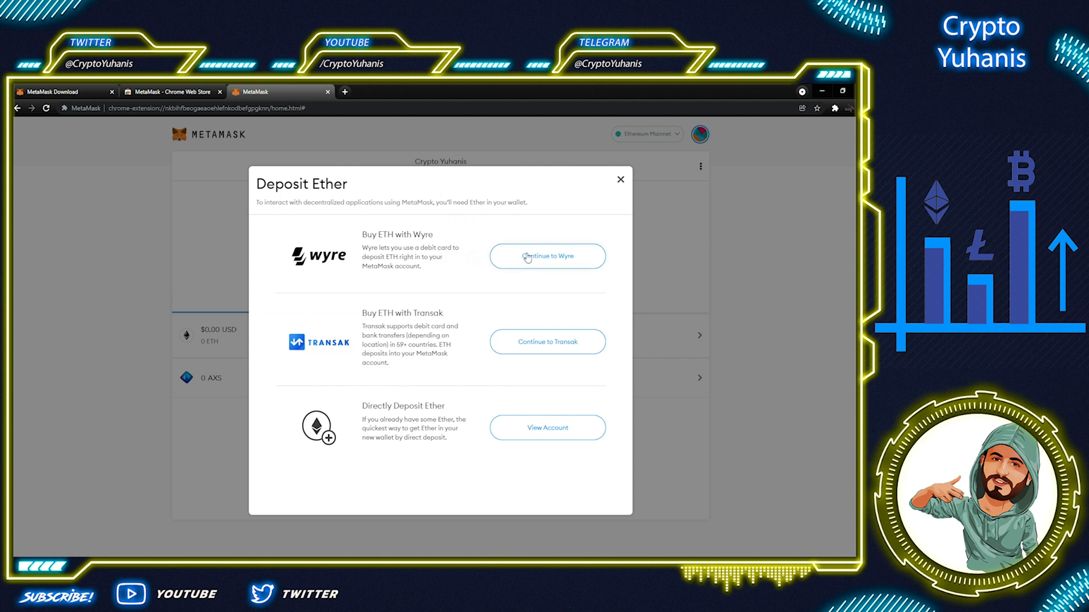
mouse_move(385, 292)
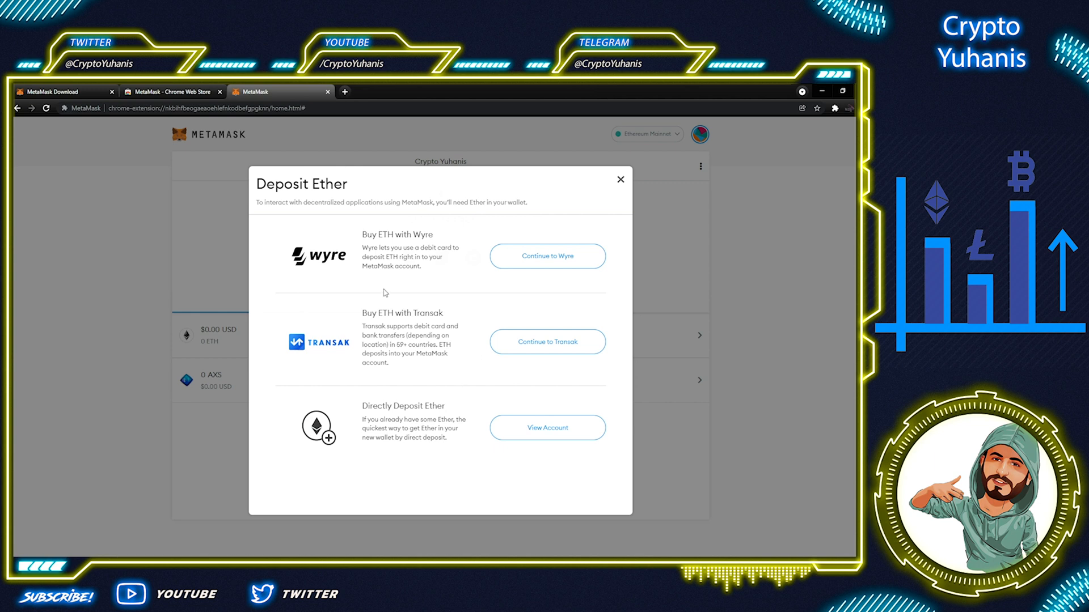
click(547, 256)
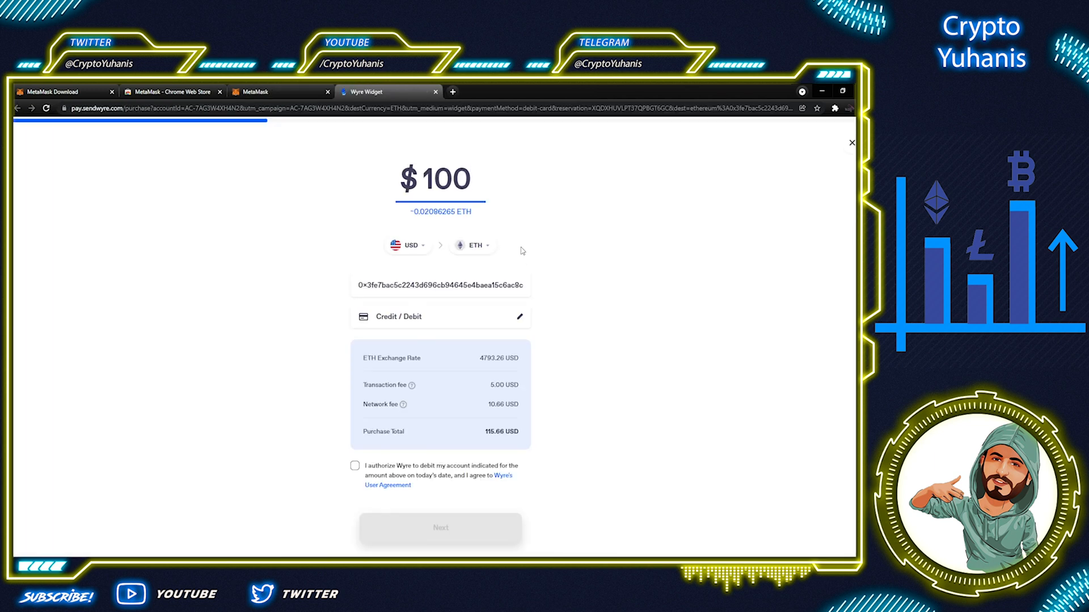
mouse_move(534, 239)
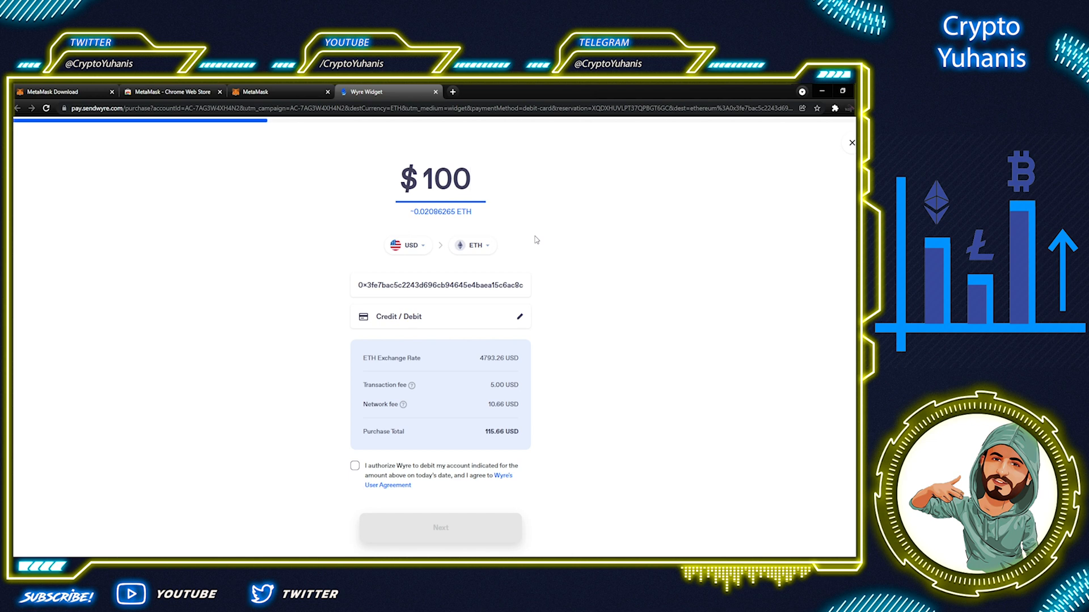
mouse_move(574, 286)
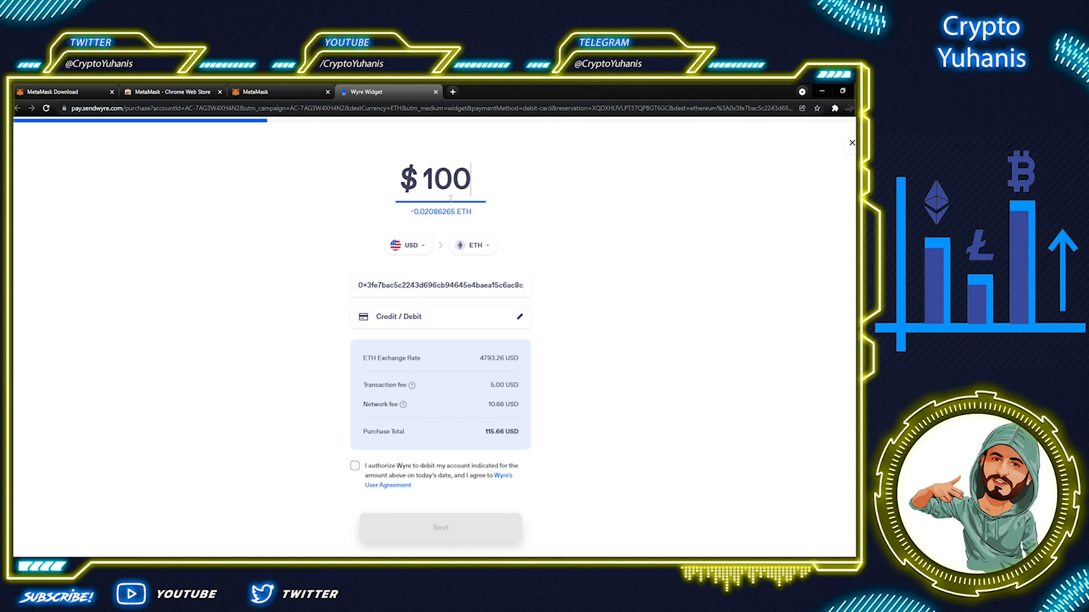
- Review the $100 ETH quote's amount and destination address, then close the Wyre Widget tab without buying
click(407, 245)
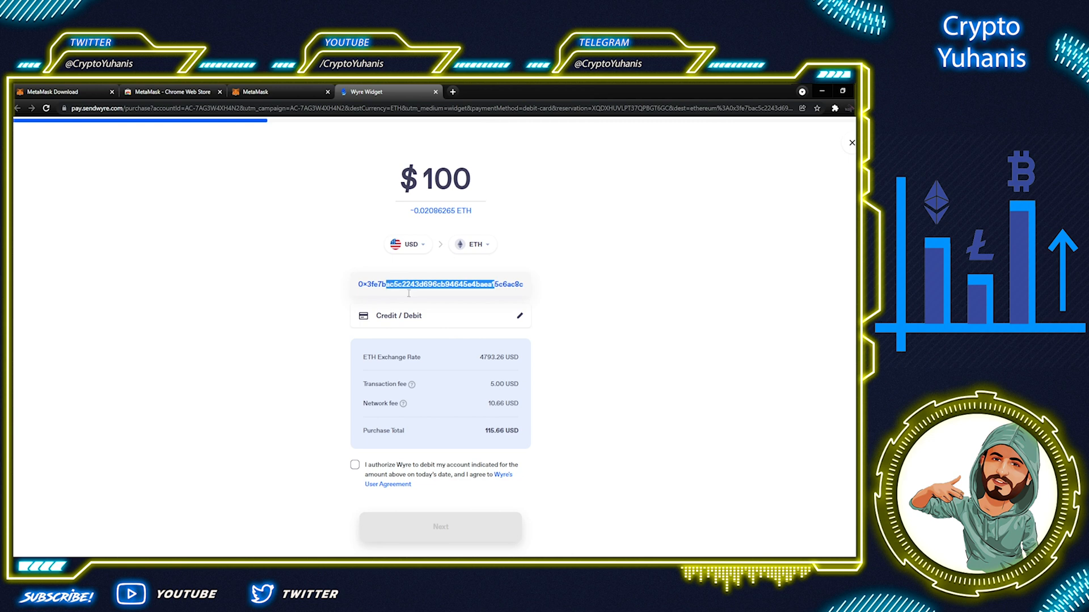
double_click(399, 358)
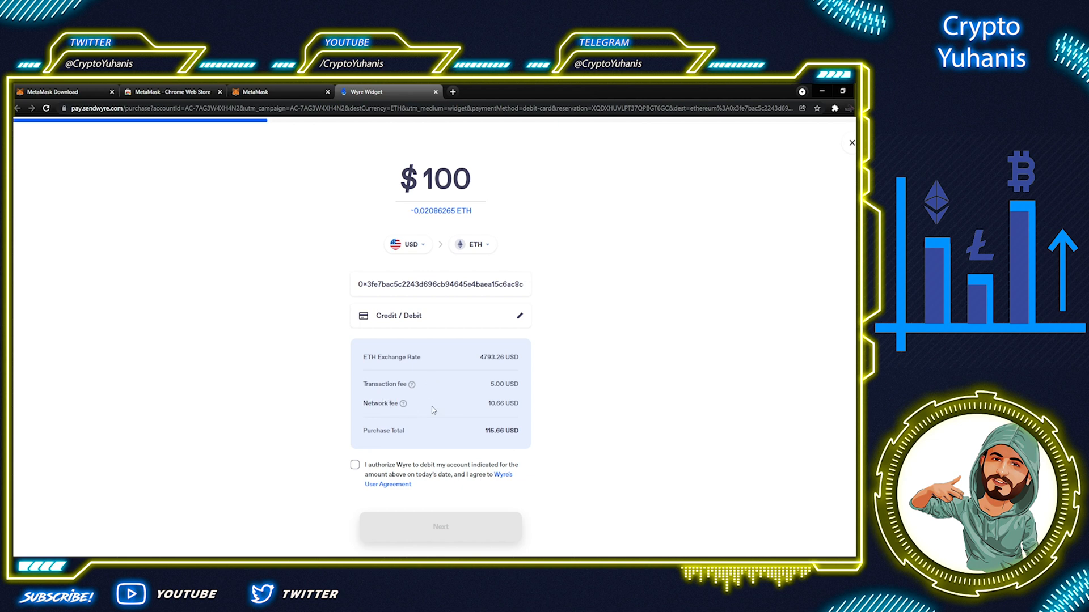
mouse_move(493, 415)
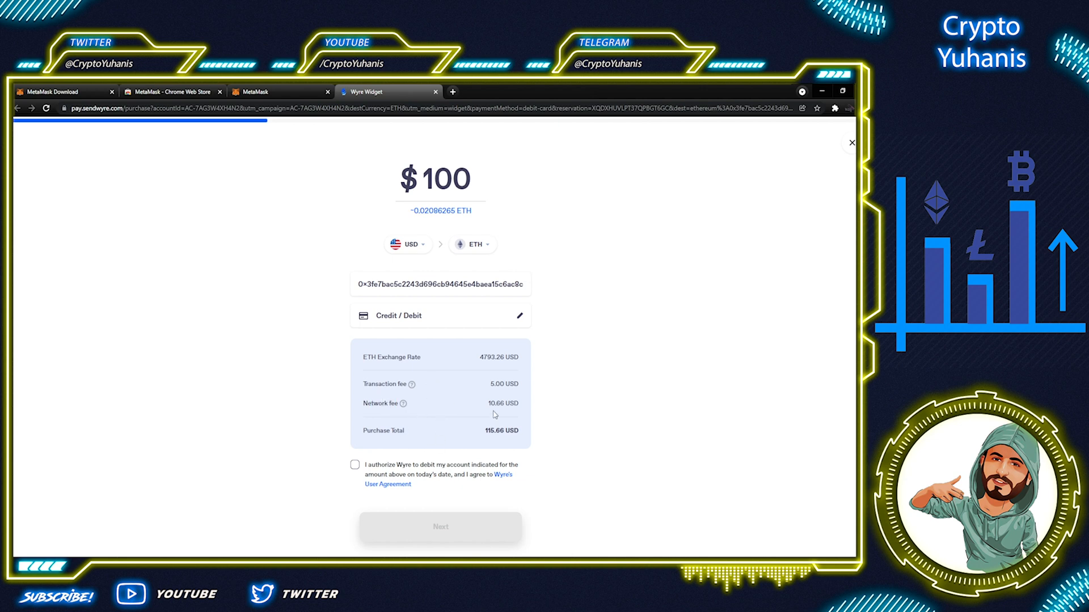
double_click(496, 404)
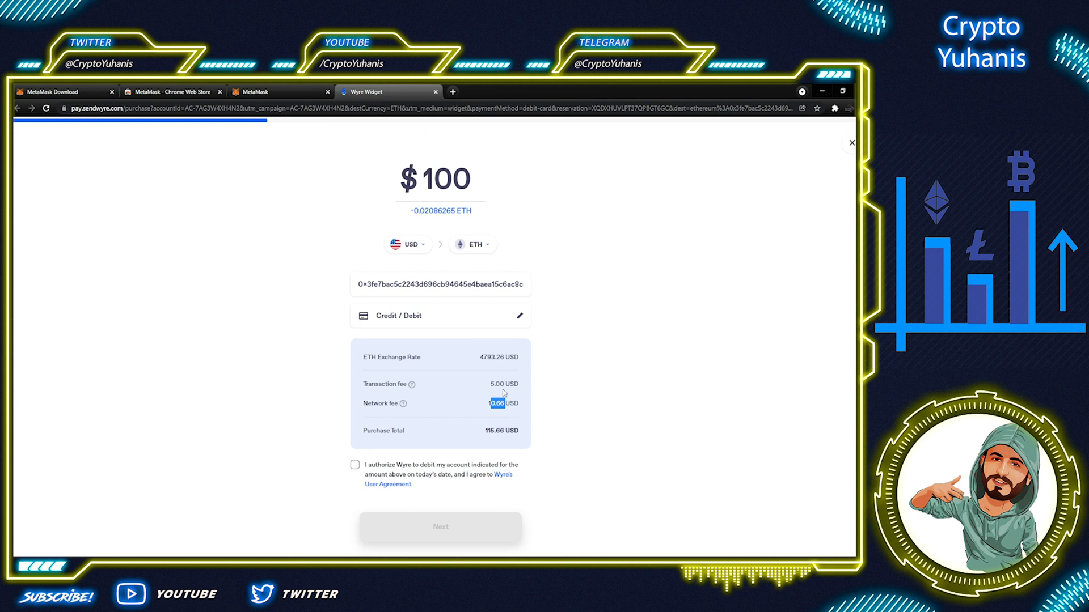
mouse_move(516, 392)
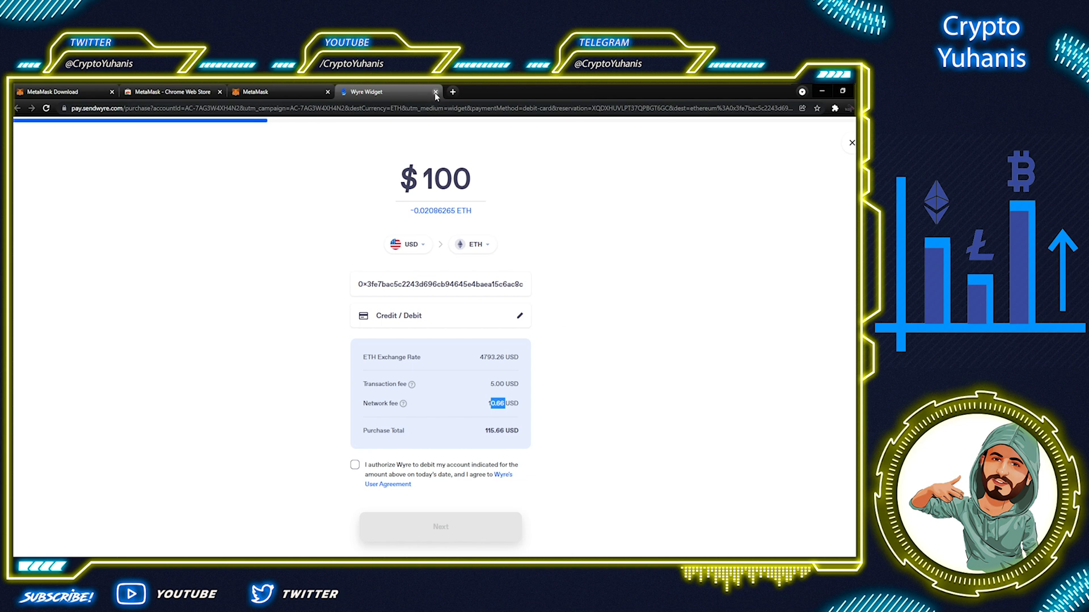
click(436, 91)
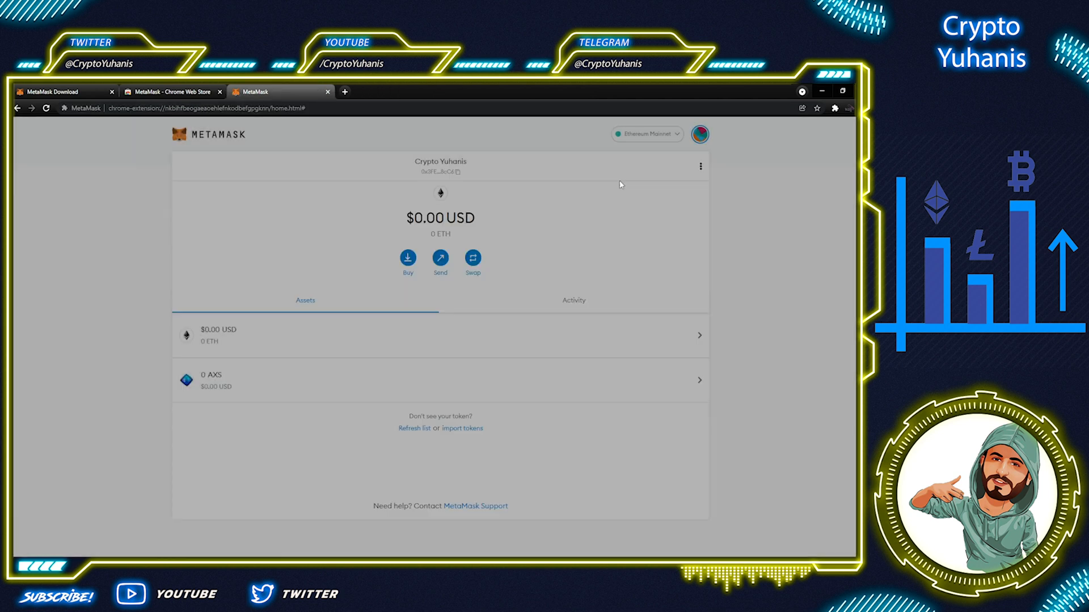
mouse_move(500, 222)
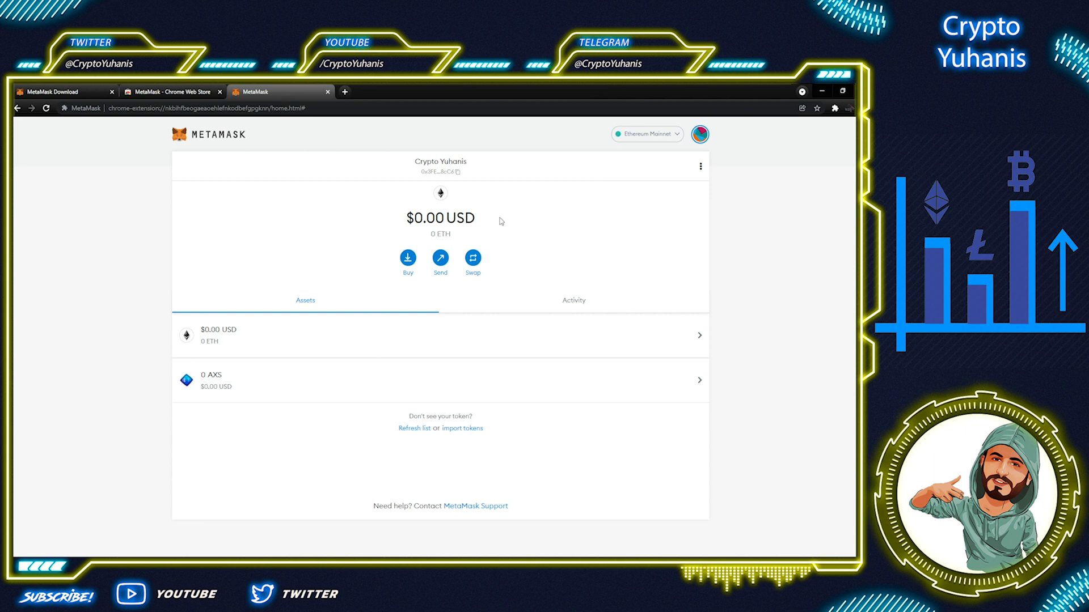
mouse_move(556, 247)
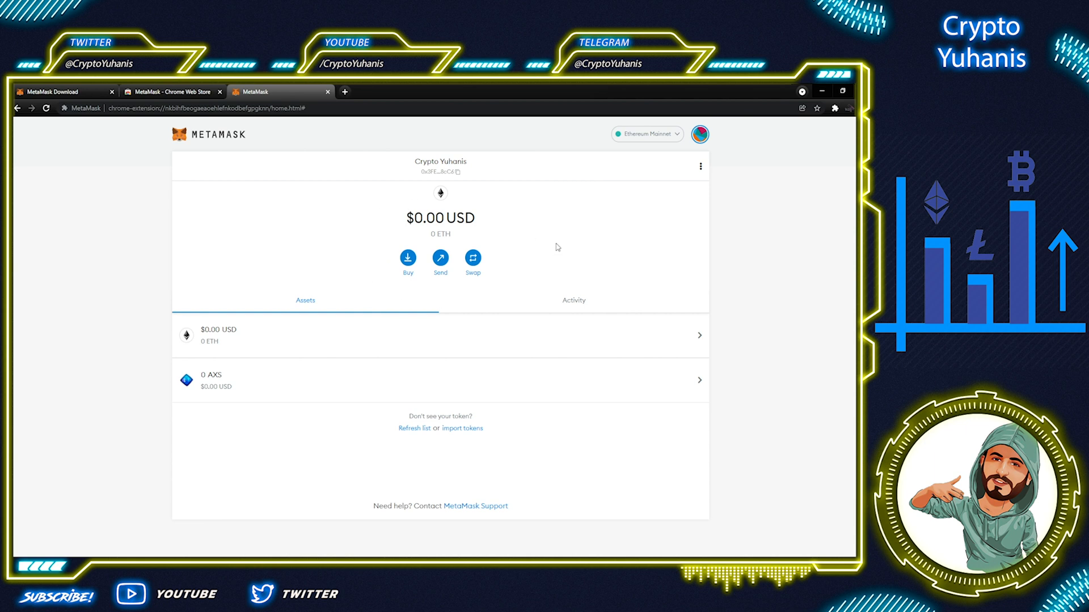
- Draft a swap of 1 ETH with UNI chosen as the token to receive
click(472, 258)
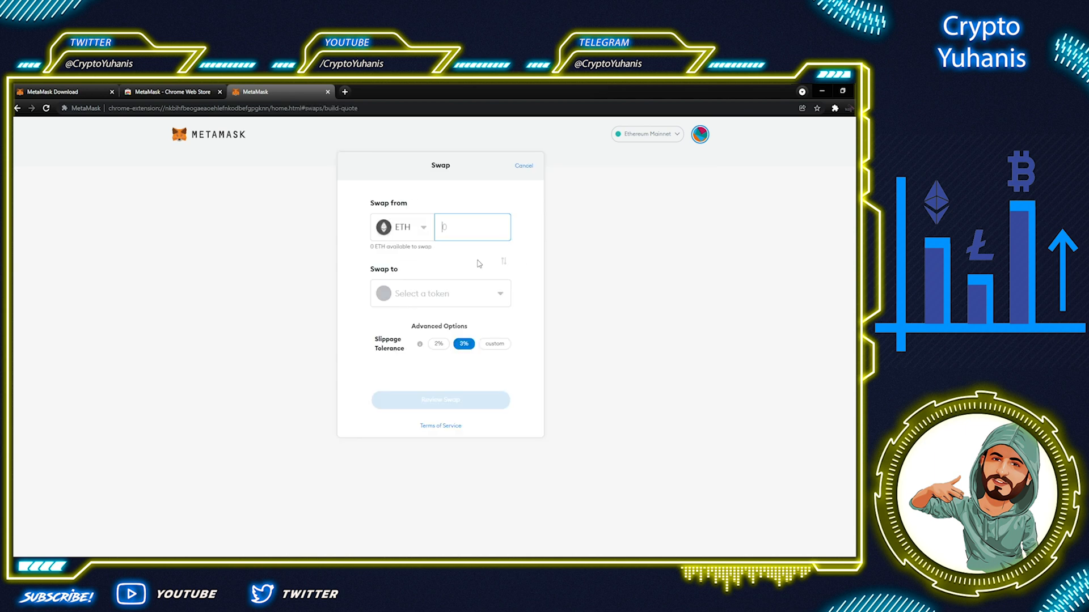
mouse_move(428, 310)
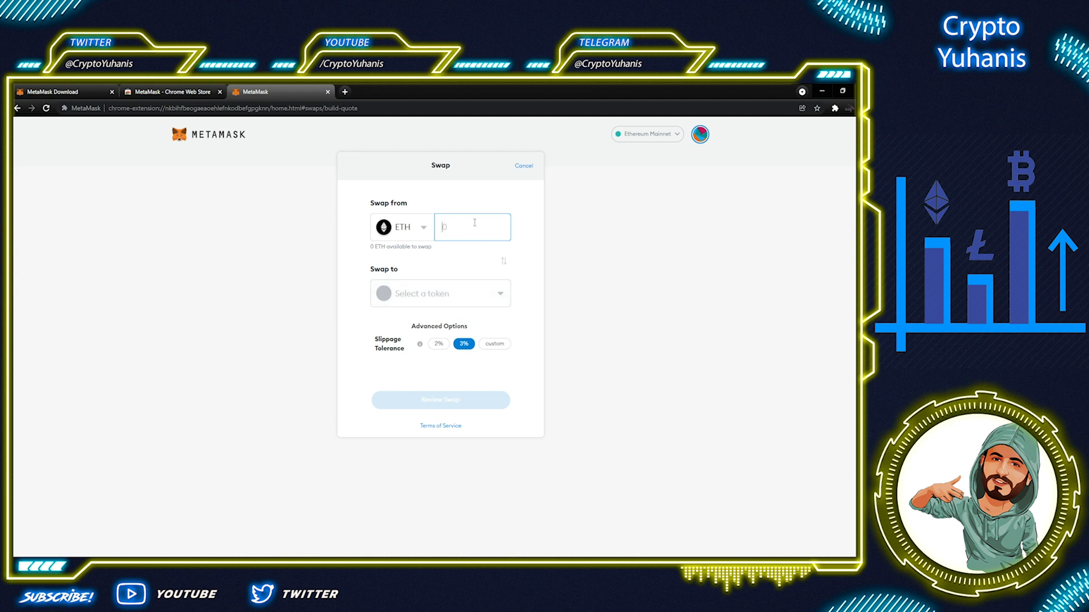
text(1)
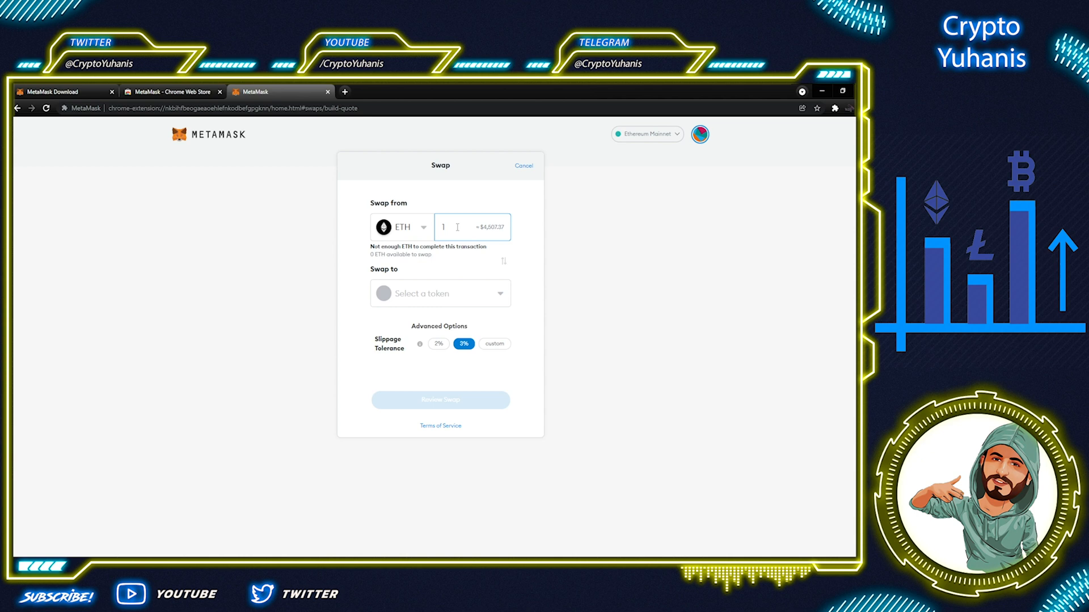
click(440, 293)
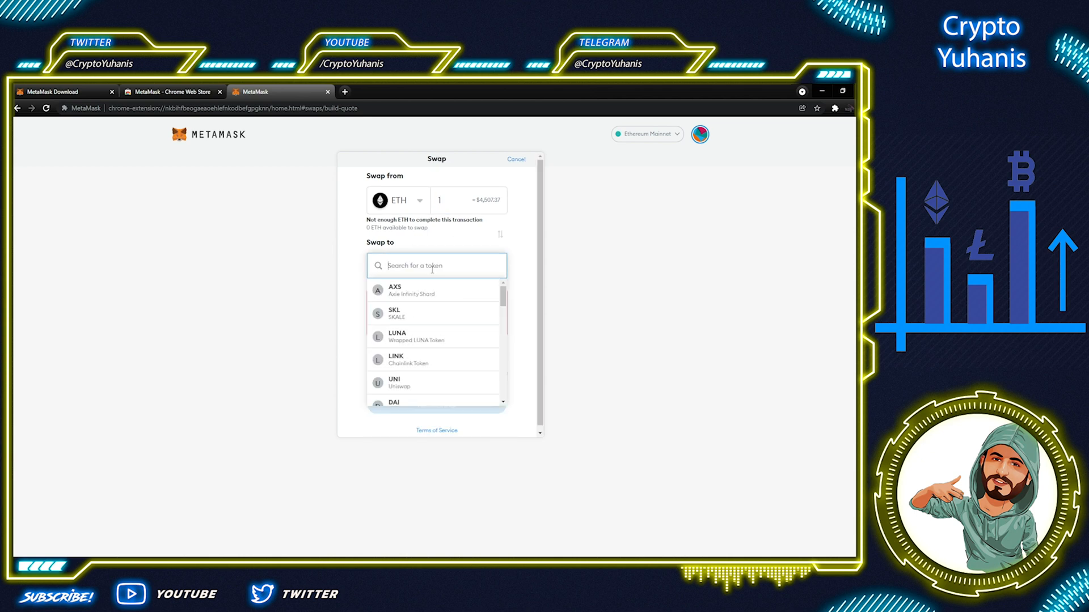
text(uni)
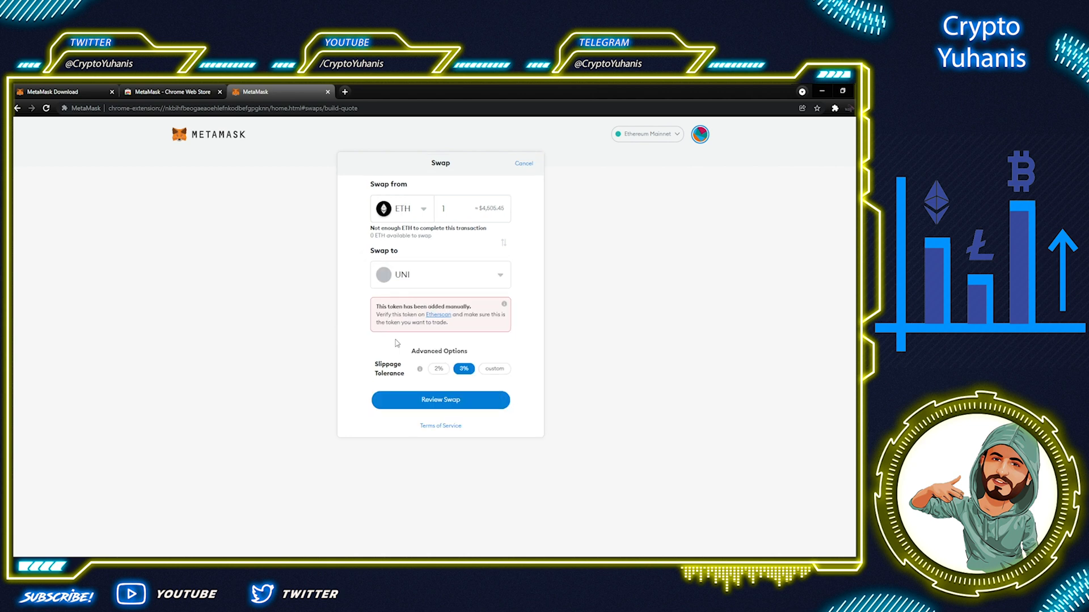
mouse_move(438, 368)
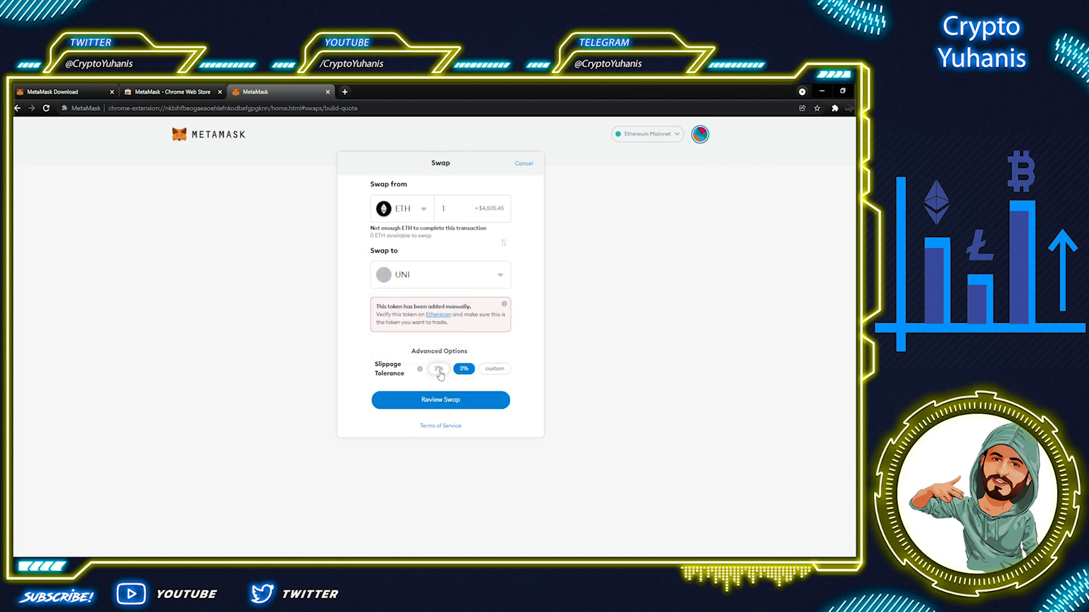
- Set slippage tolerance to 2%, then cancel the swap back to the wallet home
click(438, 369)
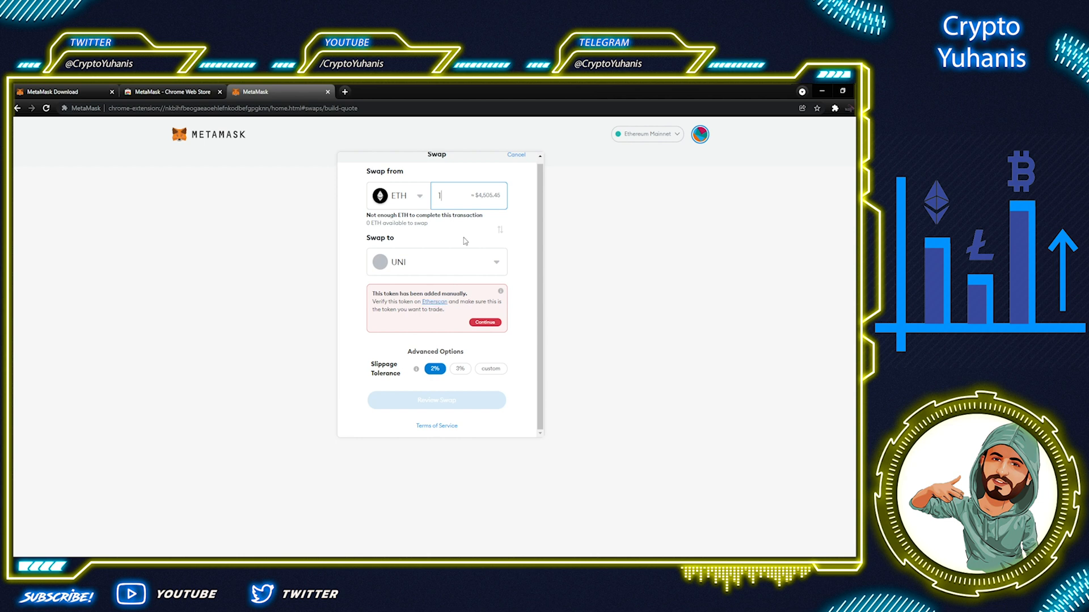
mouse_move(428, 406)
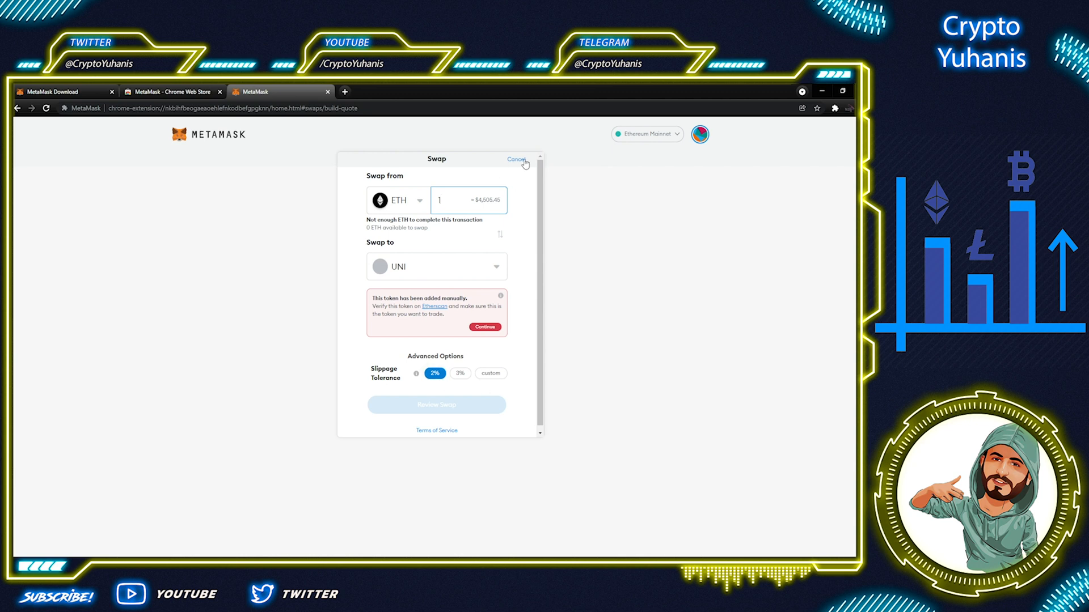
click(516, 160)
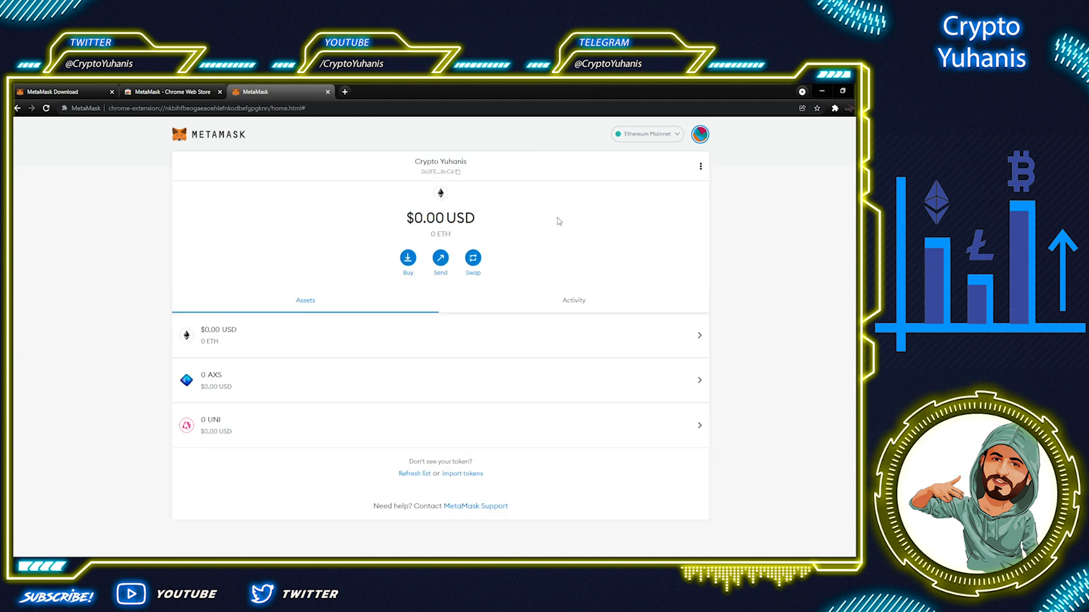
click(440, 258)
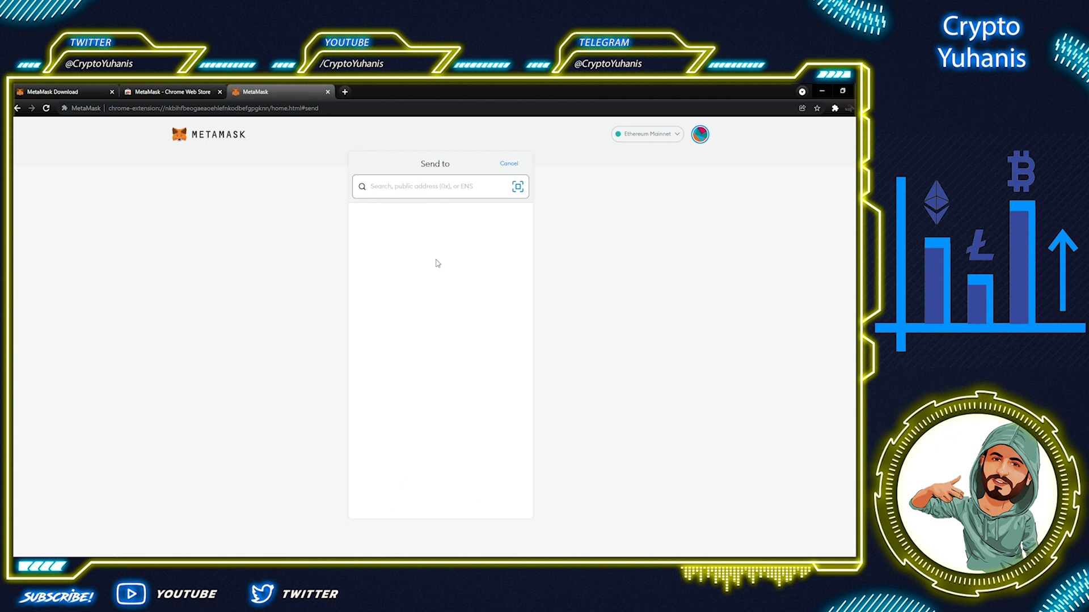
mouse_move(448, 212)
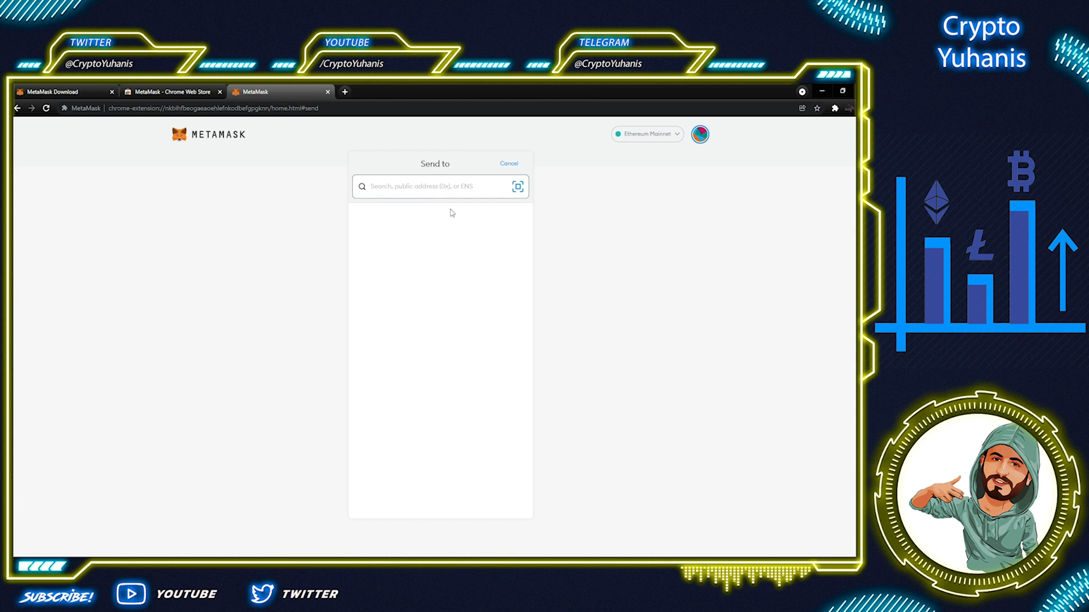
click(508, 163)
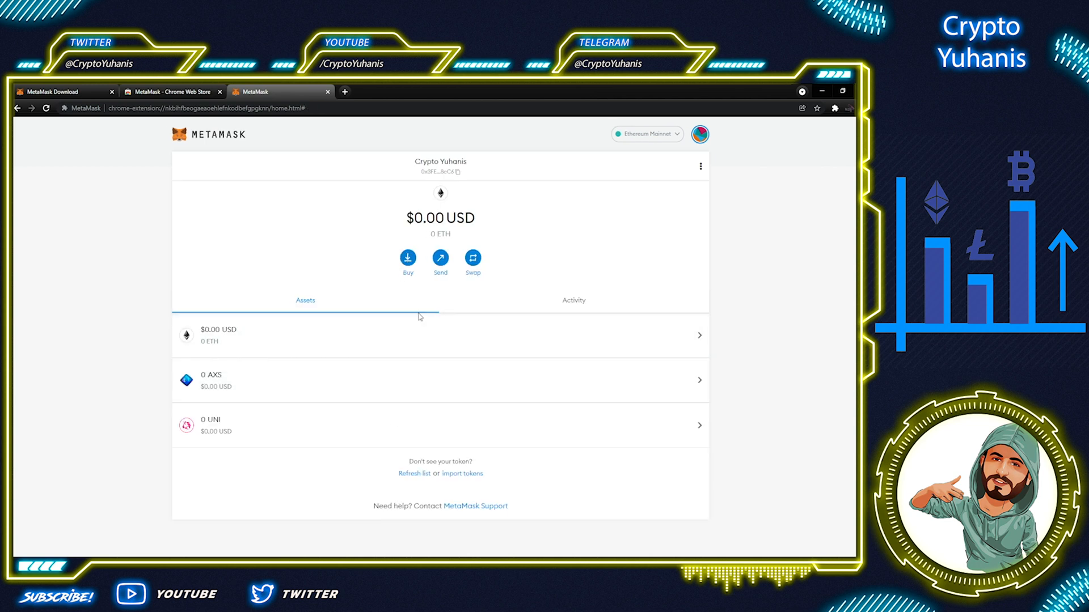
mouse_move(466, 351)
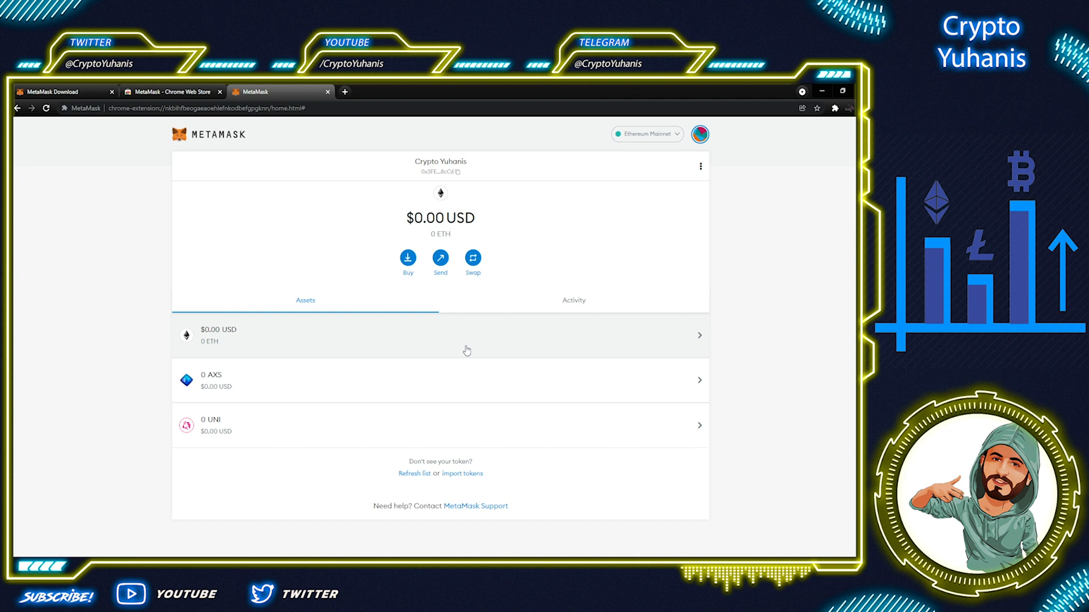
mouse_move(257, 308)
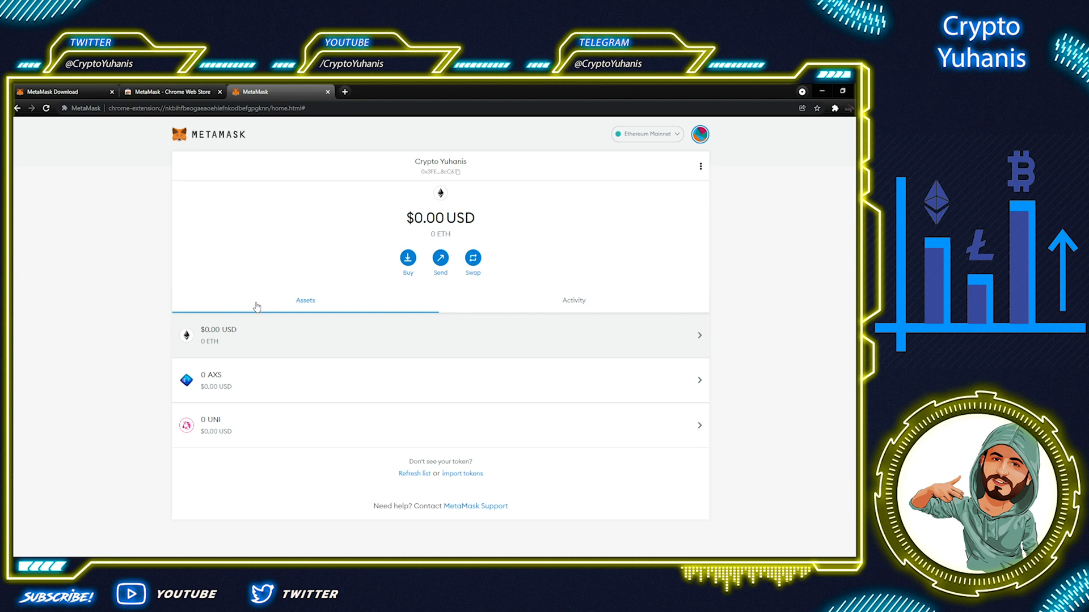
mouse_move(284, 271)
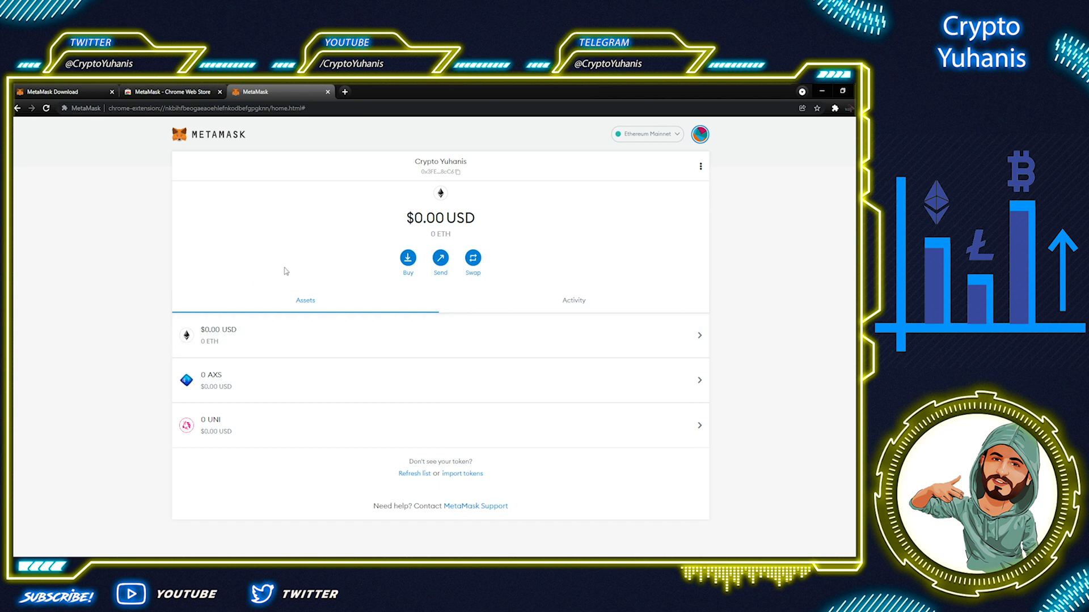
mouse_move(261, 232)
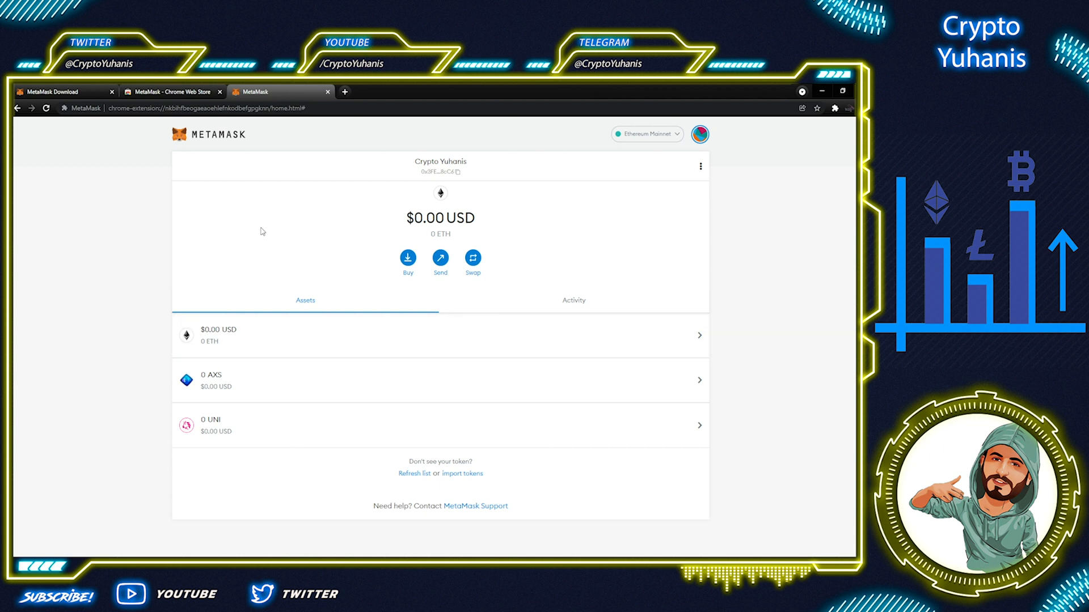
mouse_move(210, 135)
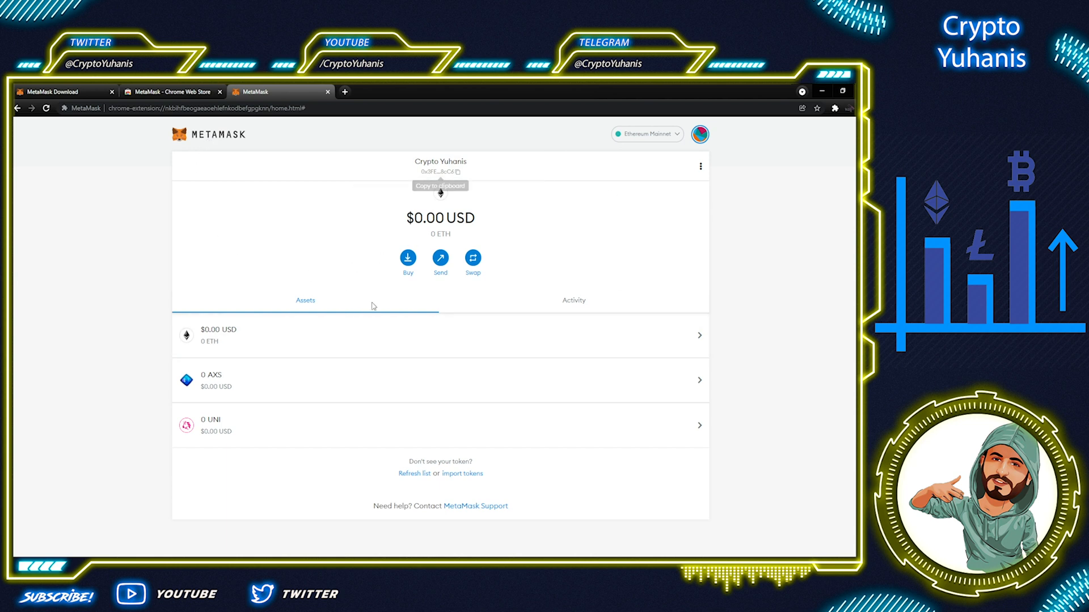
mouse_move(581, 253)
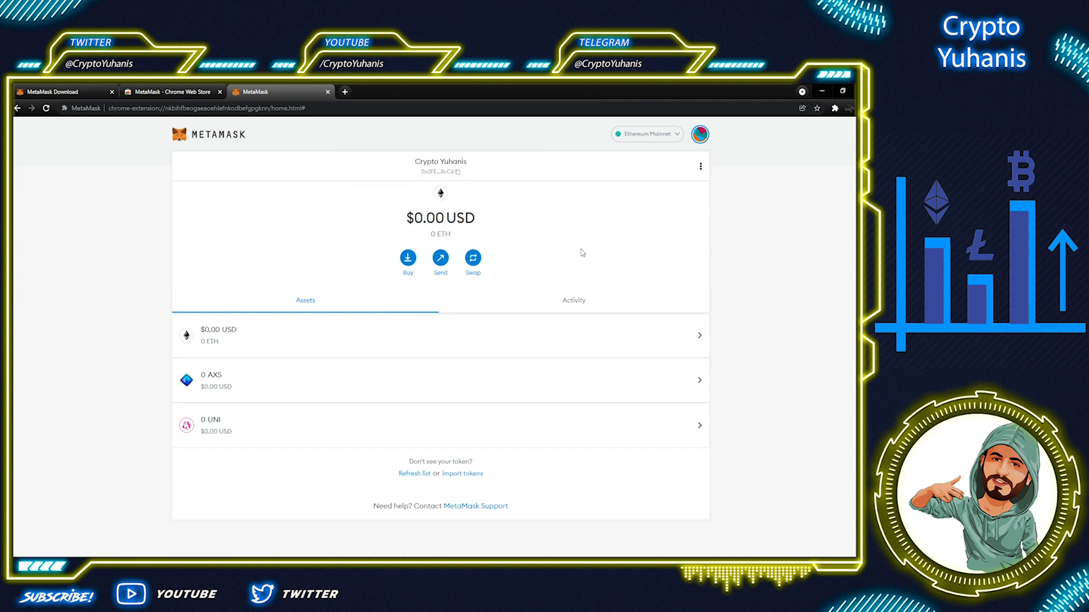
mouse_move(599, 232)
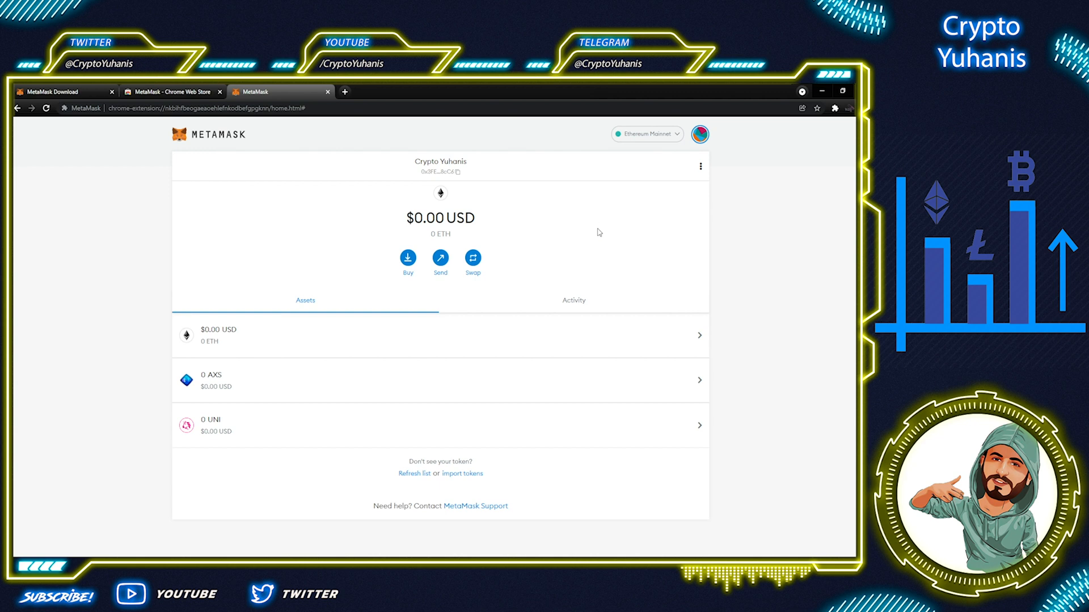